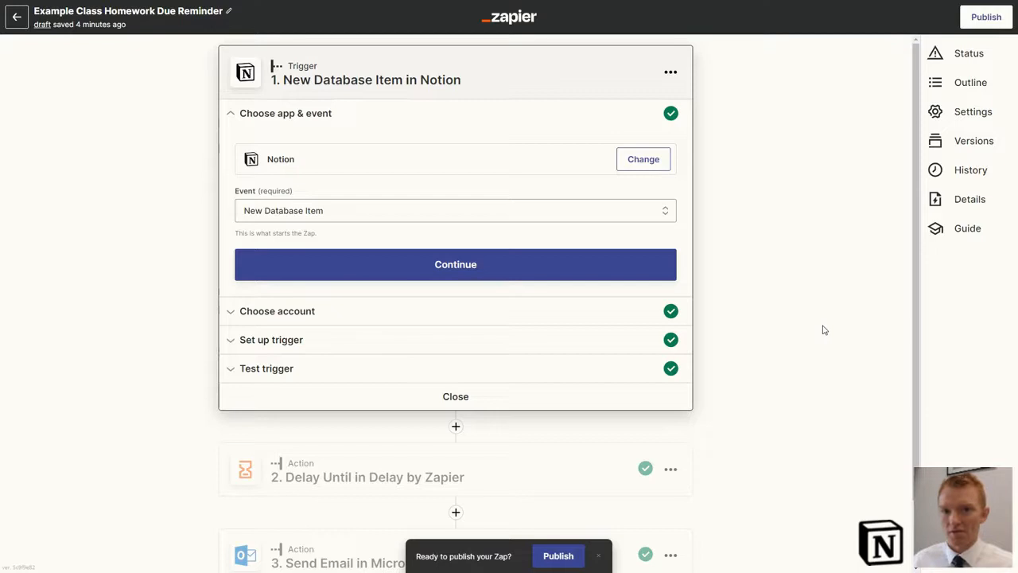
mouse_move(813, 335)
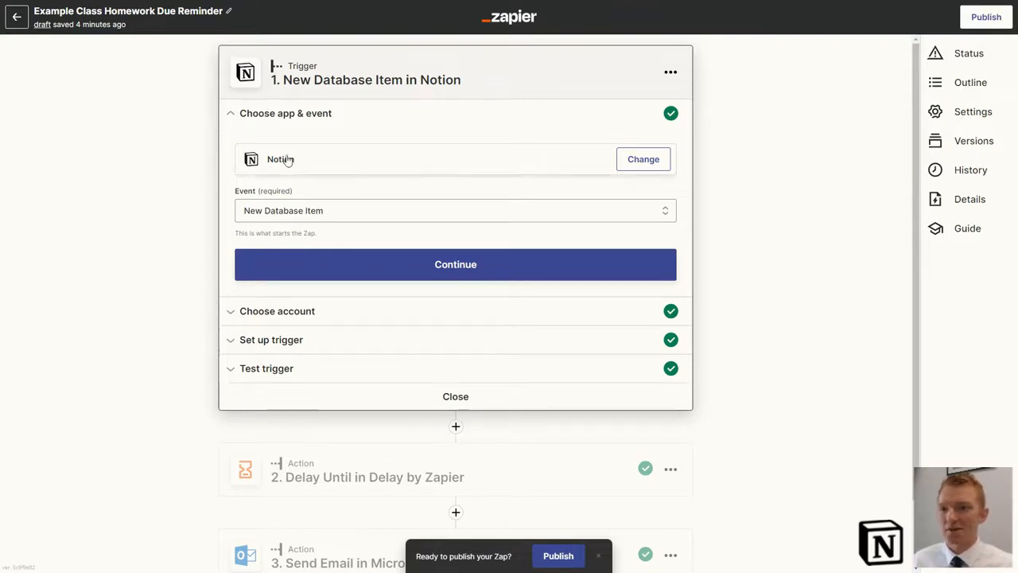
mouse_move(383, 166)
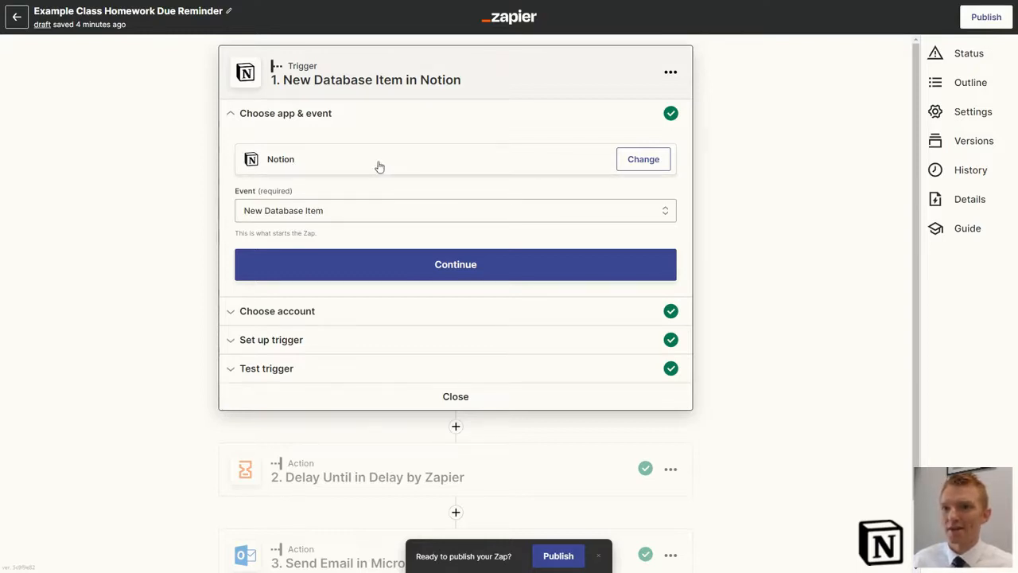
mouse_move(326, 66)
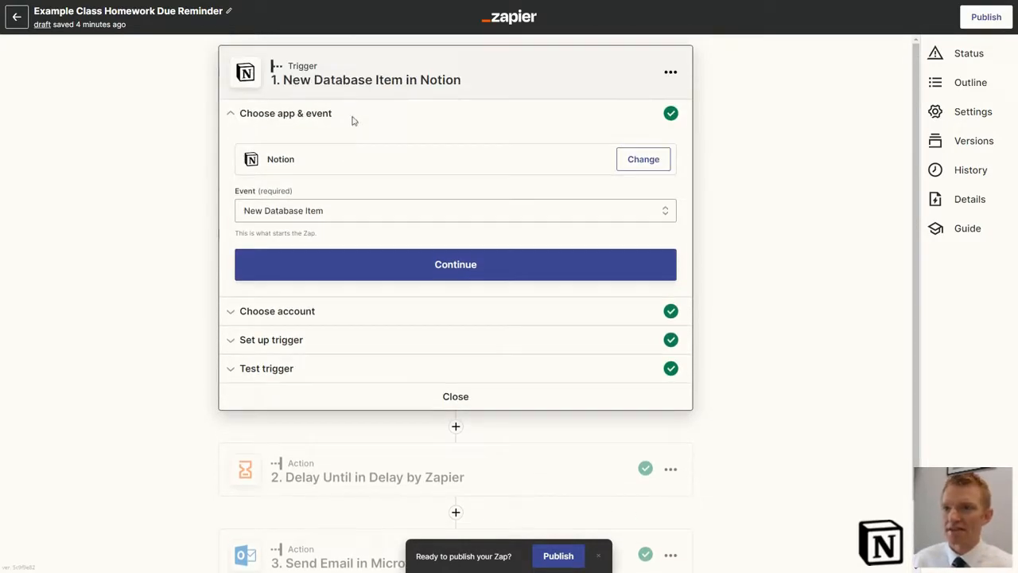
Continue past the Notion trigger event and confirm the connected Notion account.
scroll("down", 3)
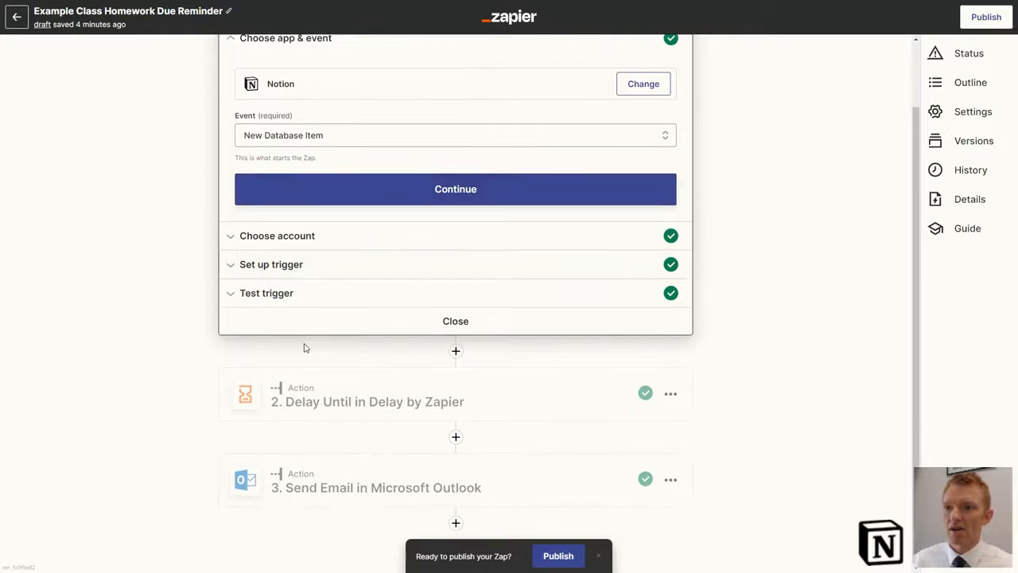
scroll("up", 3)
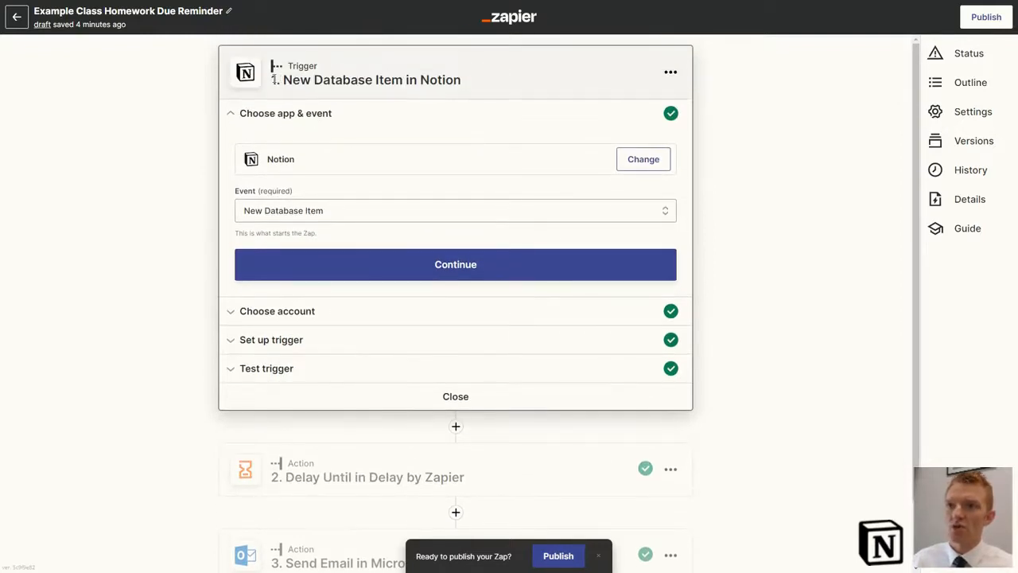
double_click(366, 79)
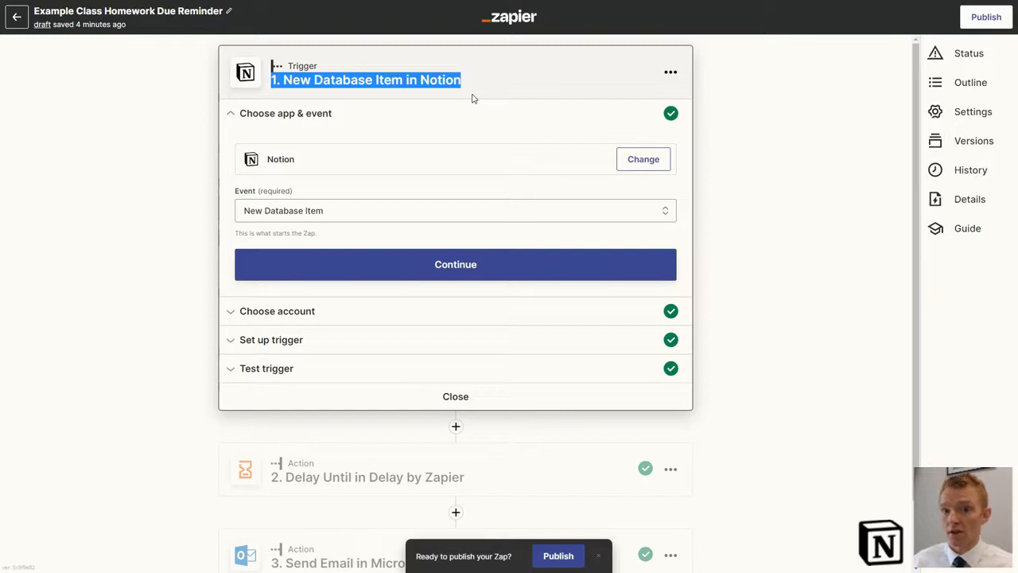
mouse_move(423, 179)
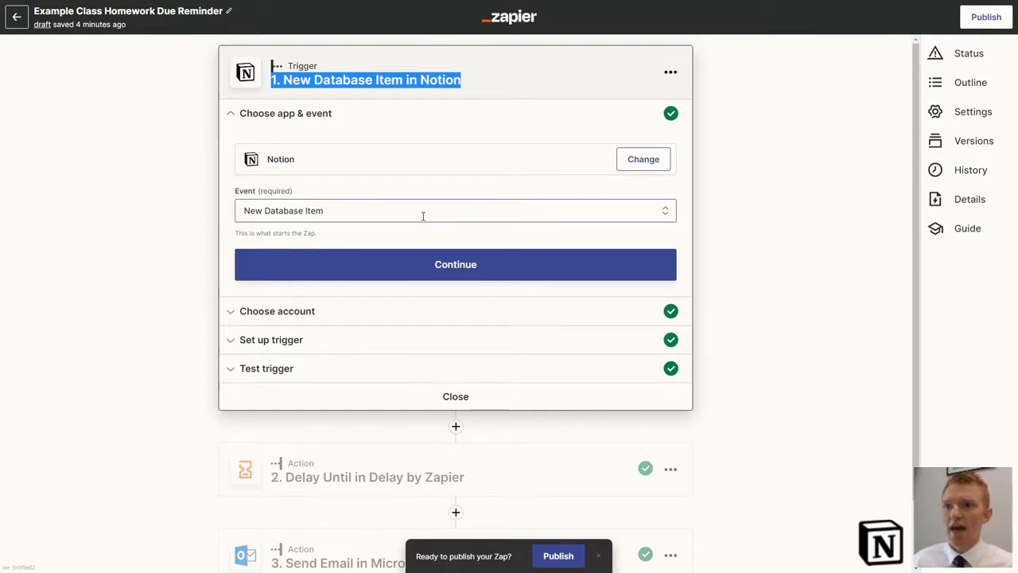
mouse_move(420, 264)
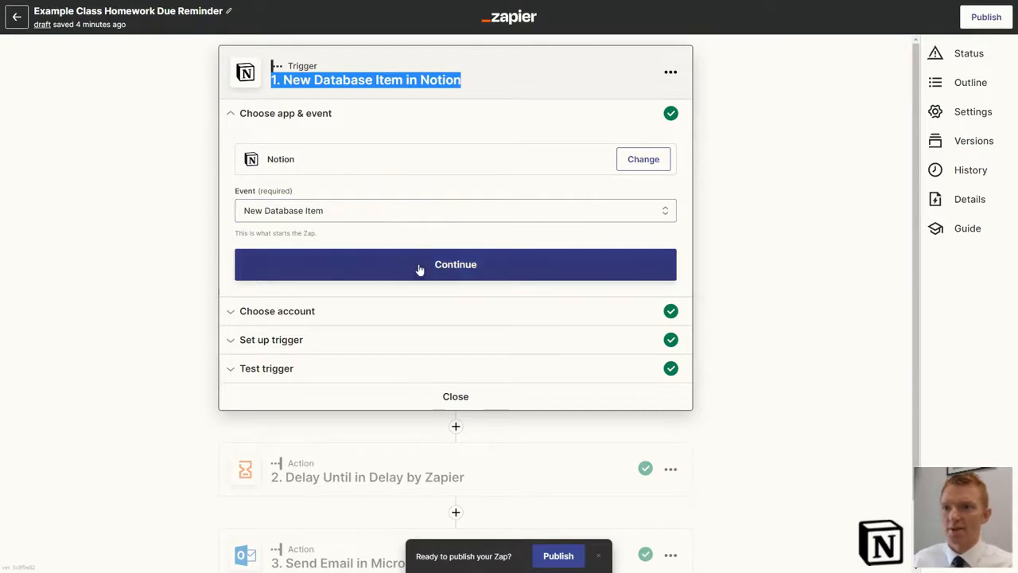
left_click(455, 264)
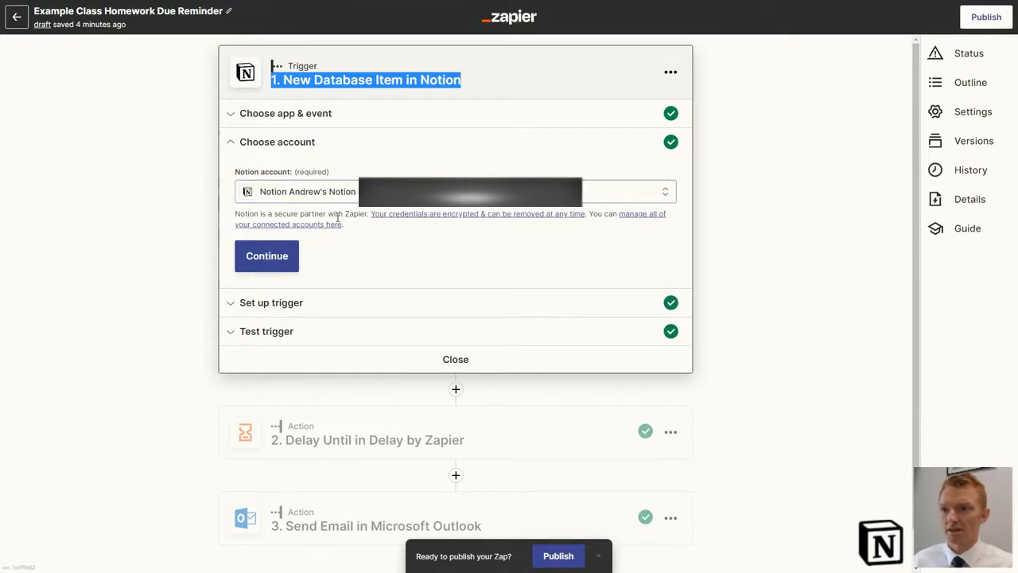
mouse_move(317, 269)
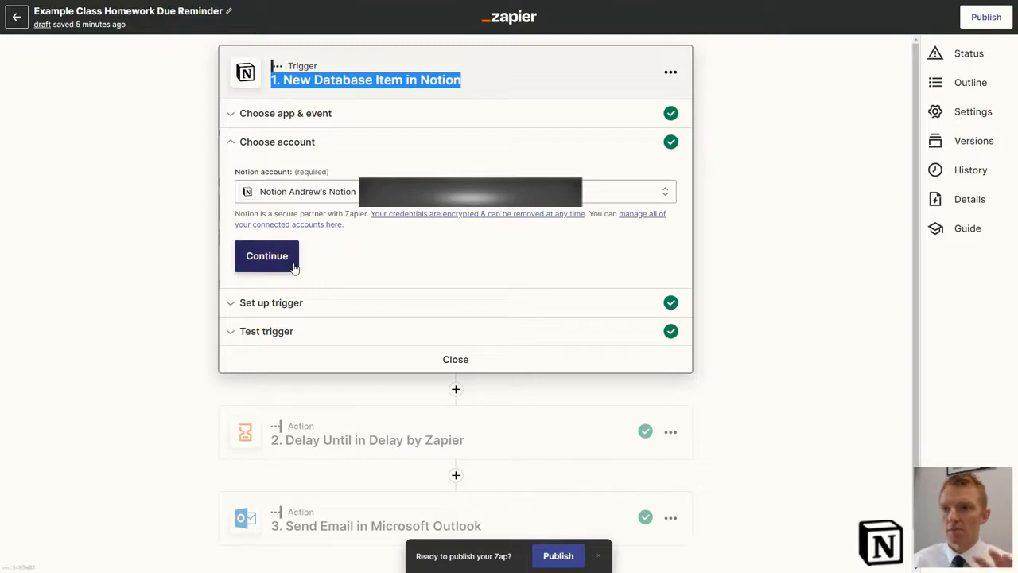
left_click(267, 256)
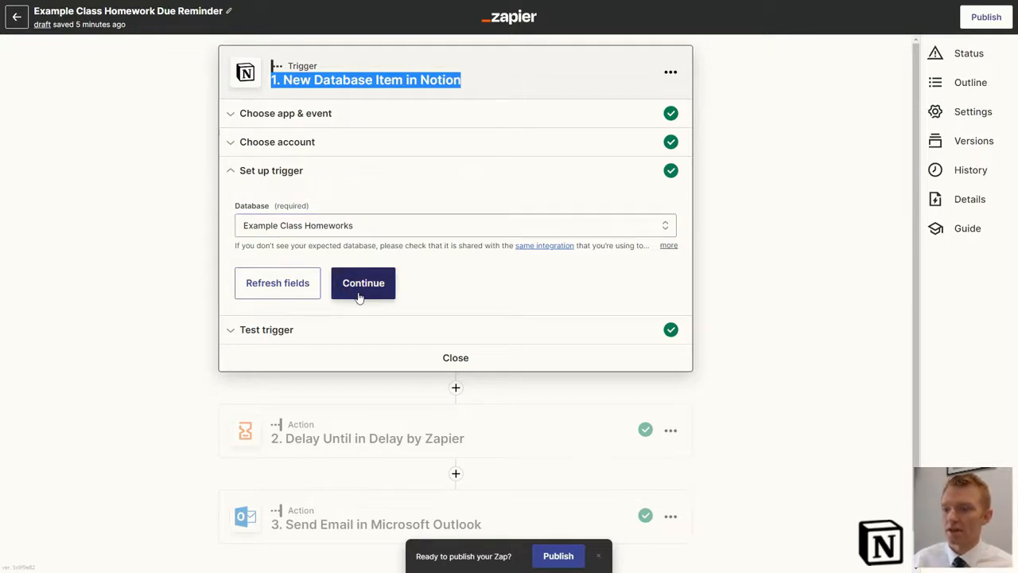
Confirm the Example Class Homeworks database and review the 'Subtraction' sample item's due date fields.
left_click(363, 283)
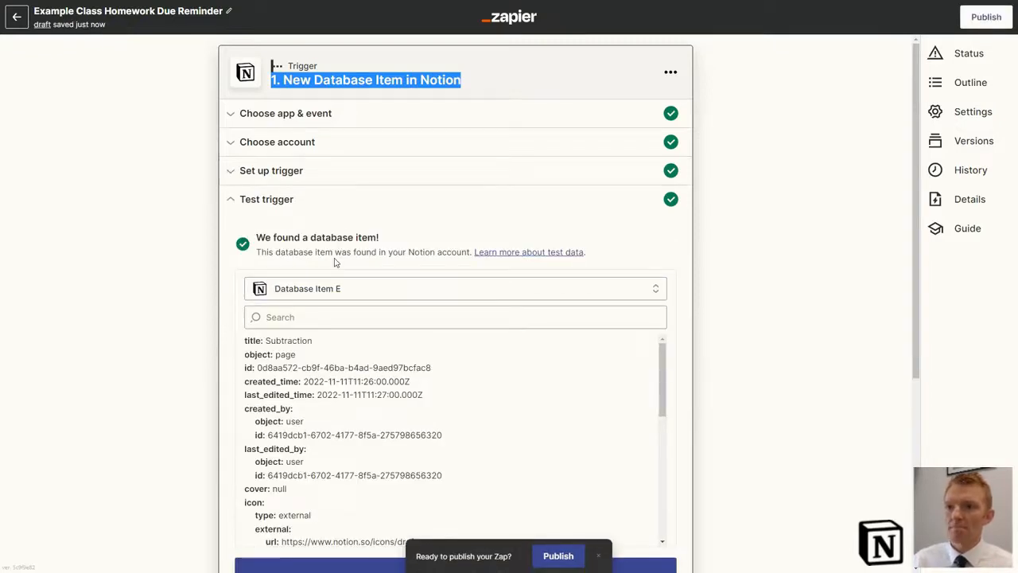
scroll("down", 3)
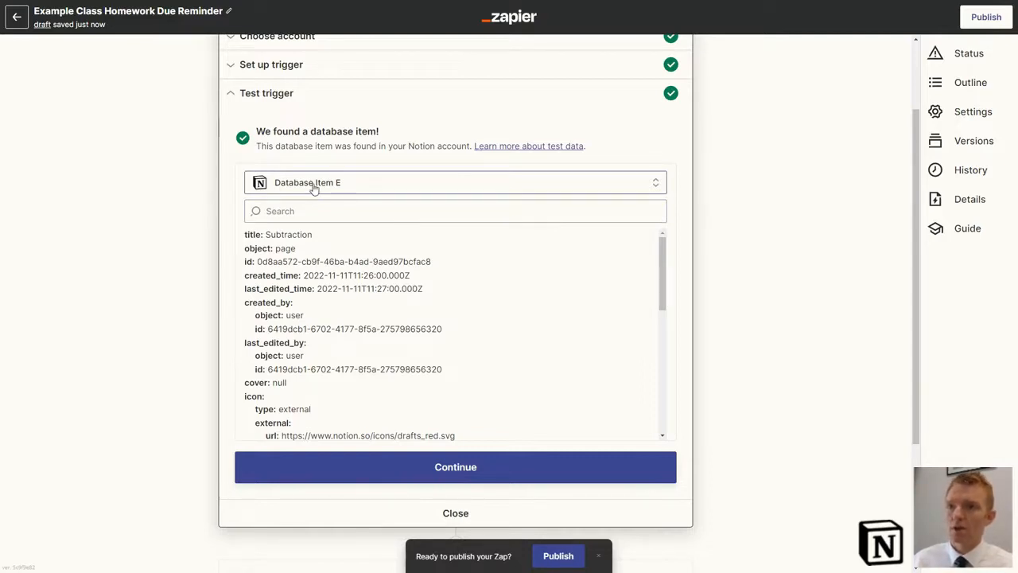
scroll("down", 3)
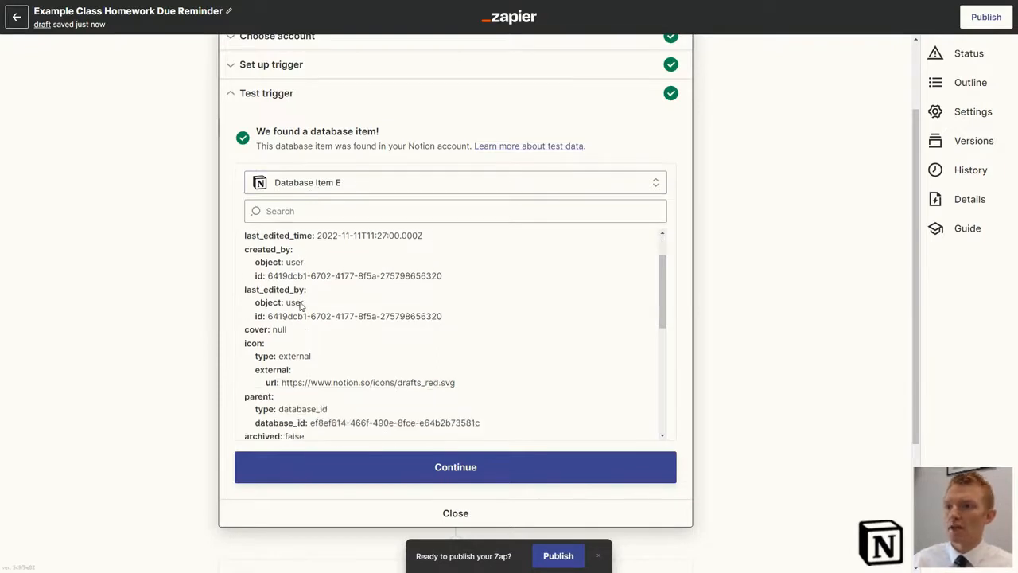
scroll("up", 3)
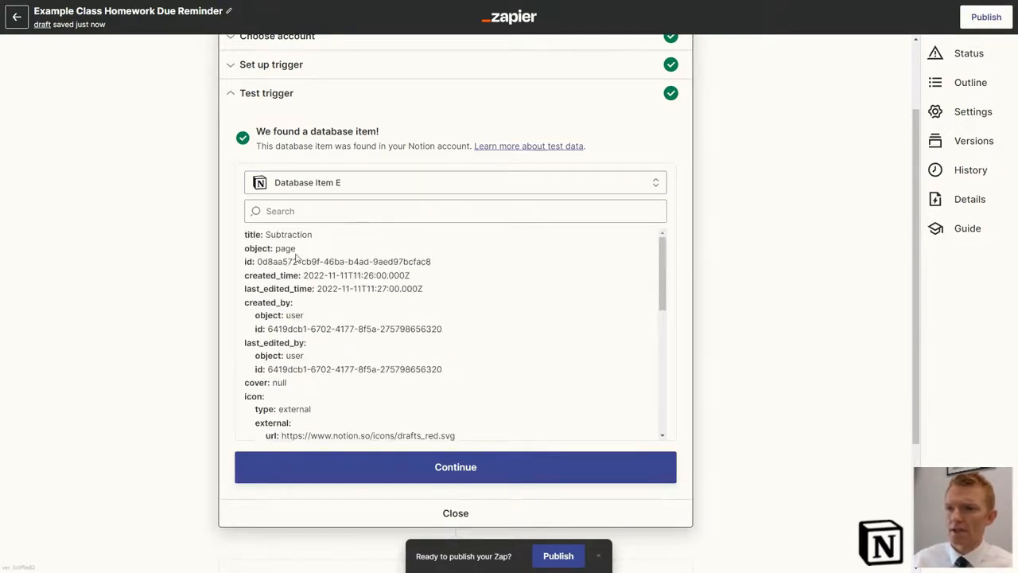
scroll("down", 3)
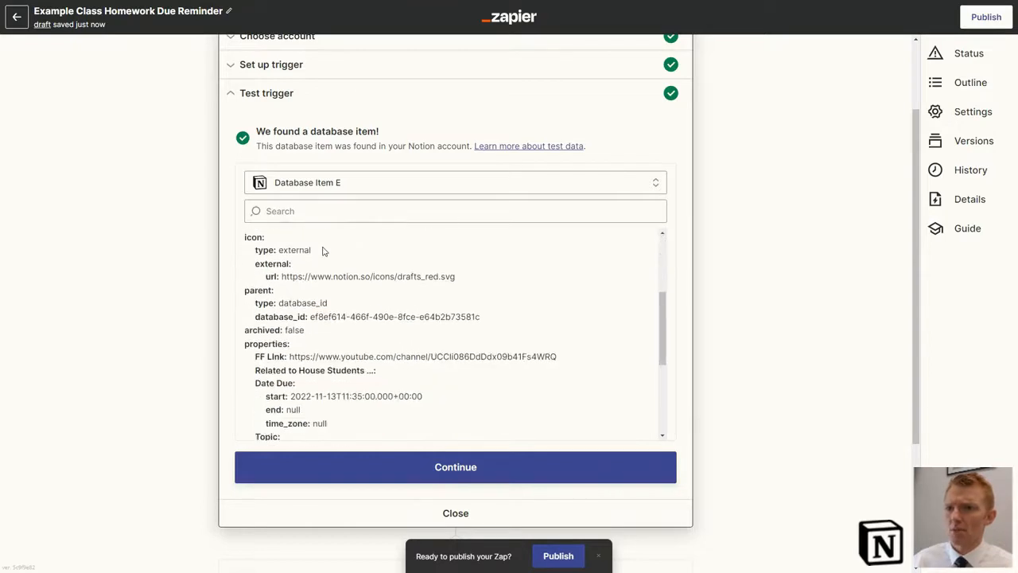
scroll("down", 3)
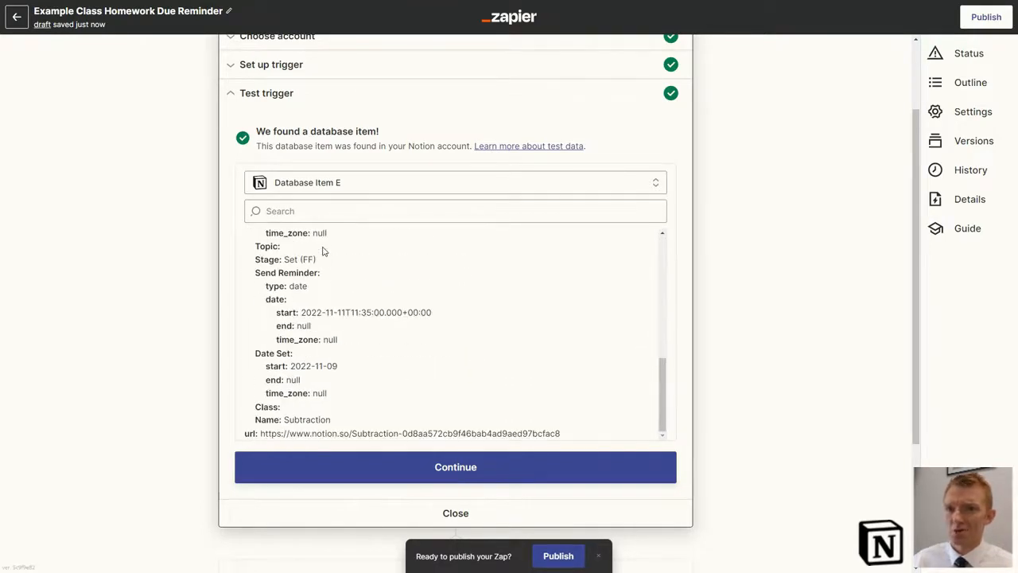
scroll("up", 3)
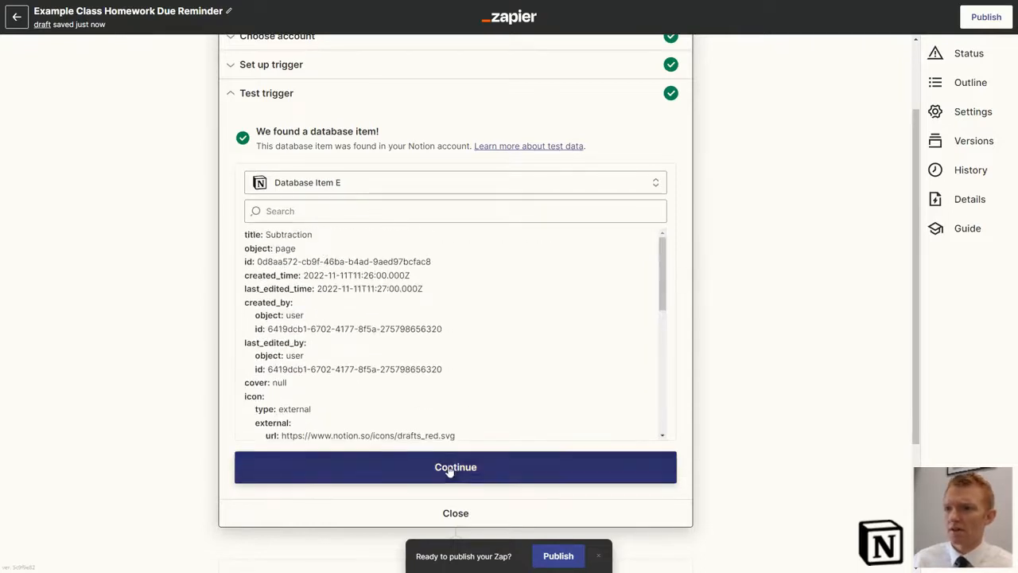
Finish the Notion trigger test and bring up the Delay by Zapier 'Delay Until' step.
left_click(456, 467)
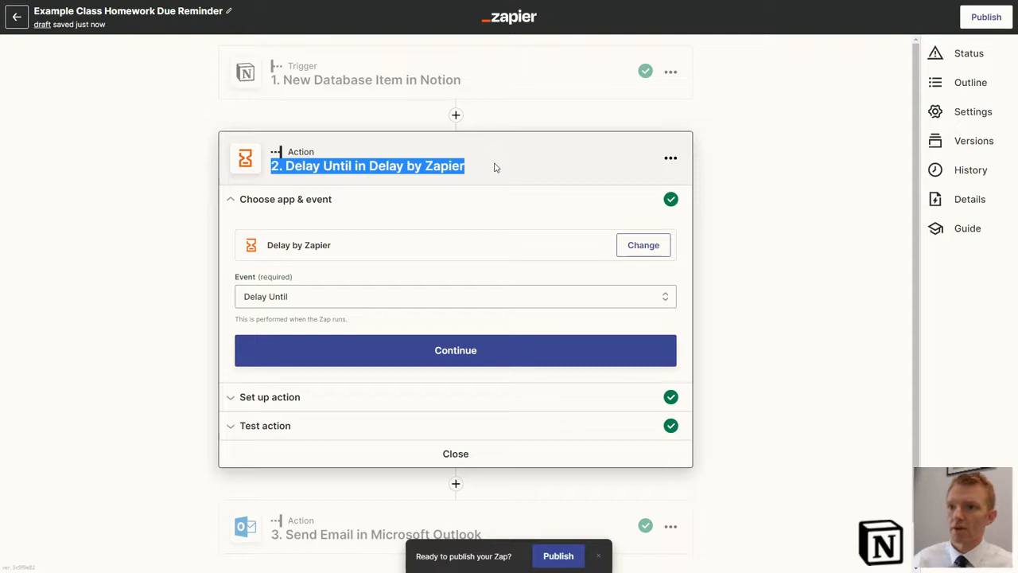
mouse_move(313, 240)
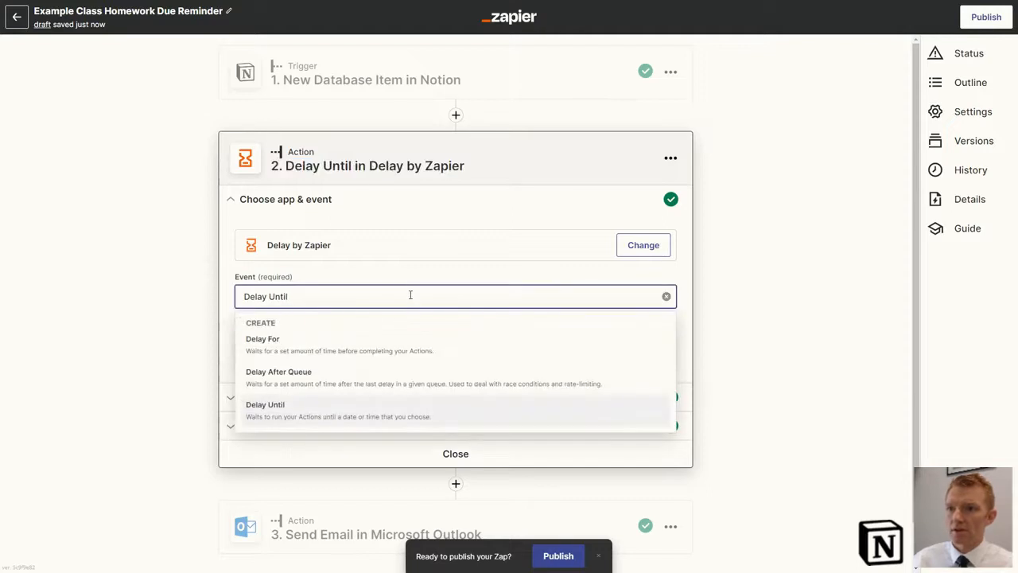
mouse_move(275, 344)
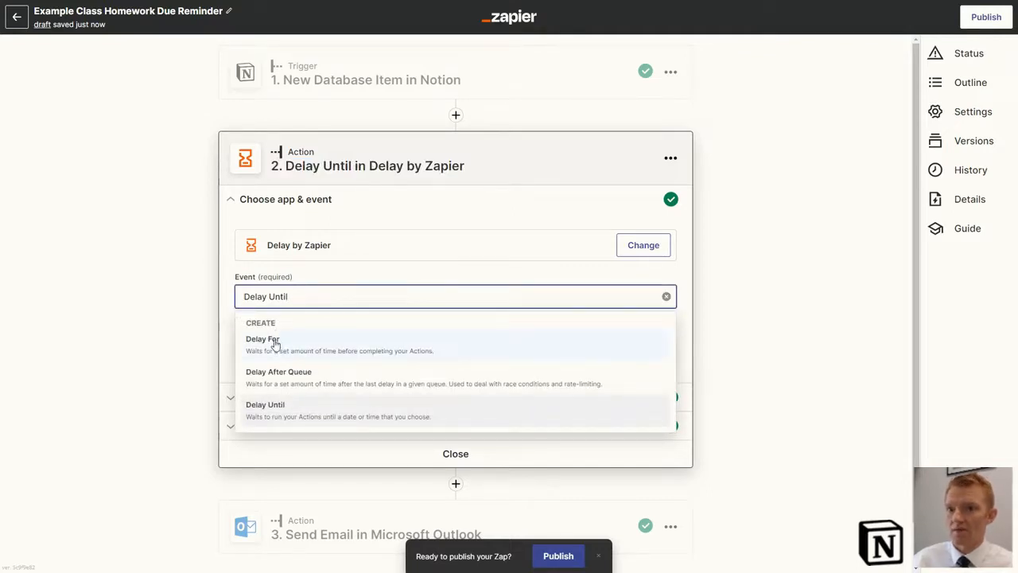
mouse_move(167, 350)
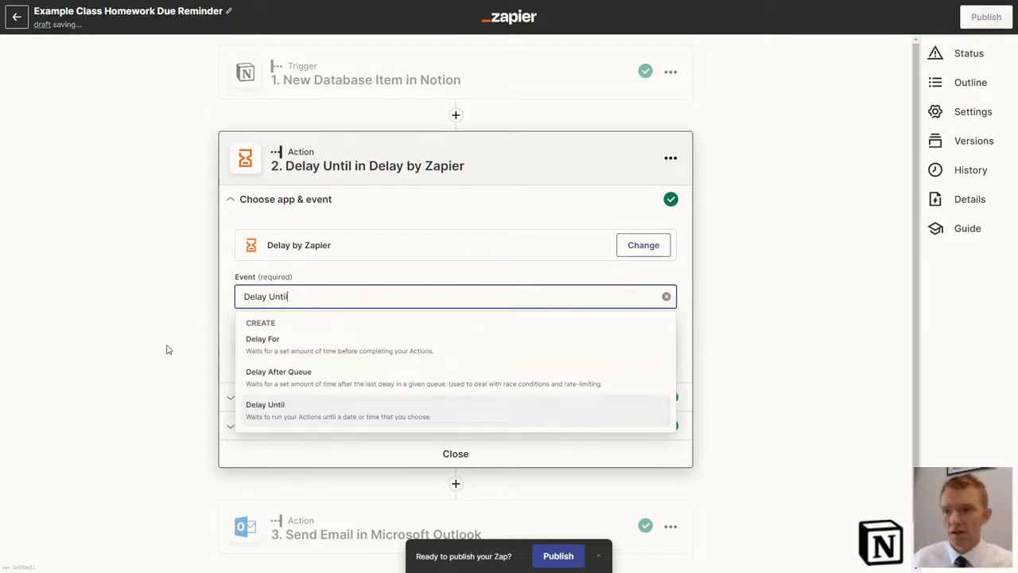
left_click(265, 409)
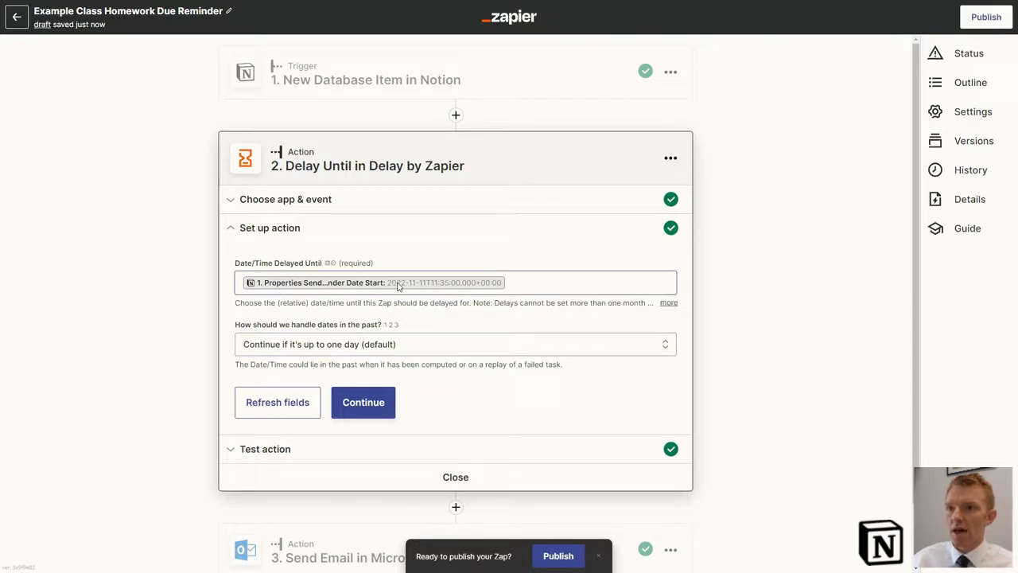
mouse_move(390, 286)
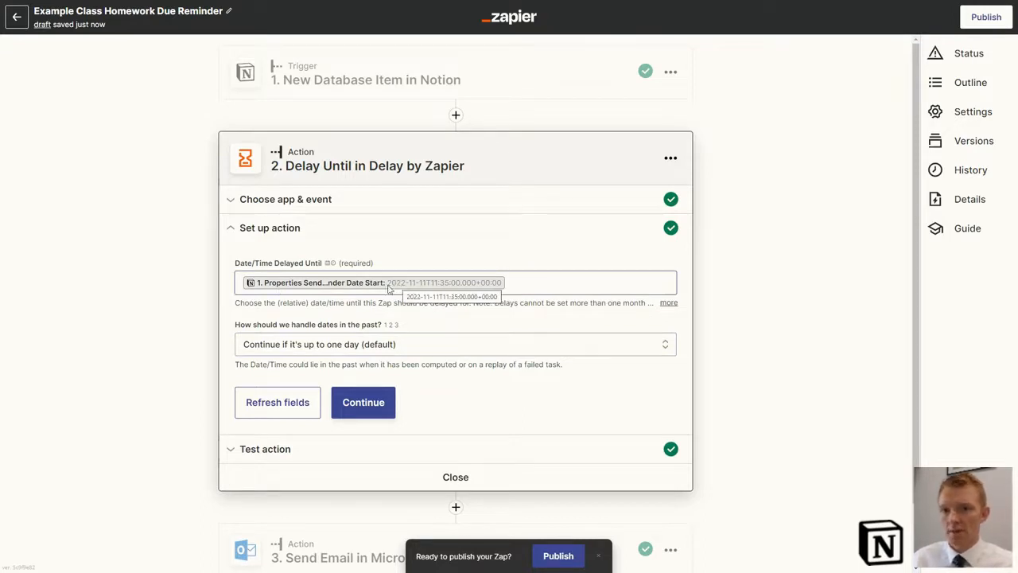
mouse_move(291, 288)
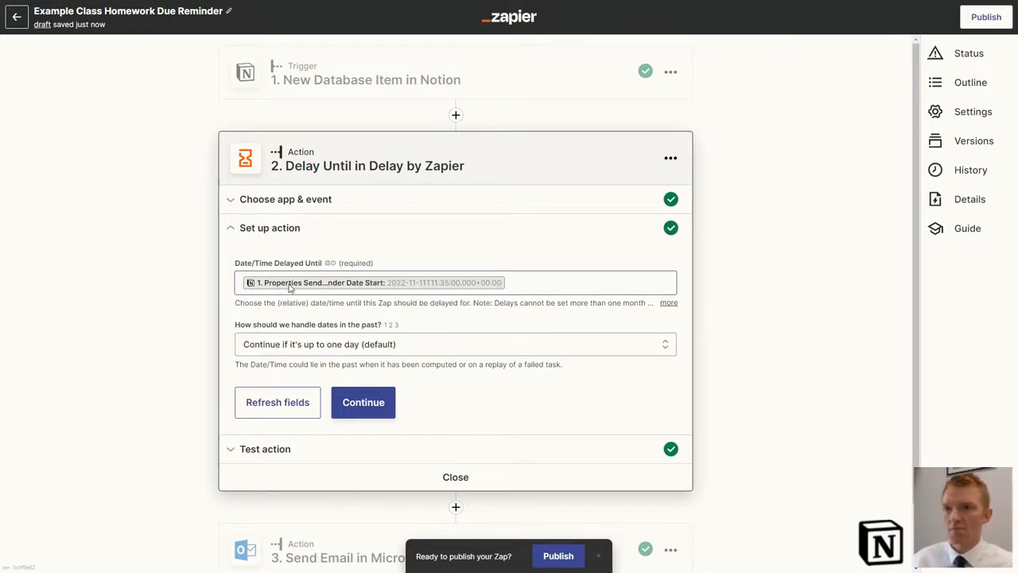
mouse_move(302, 288)
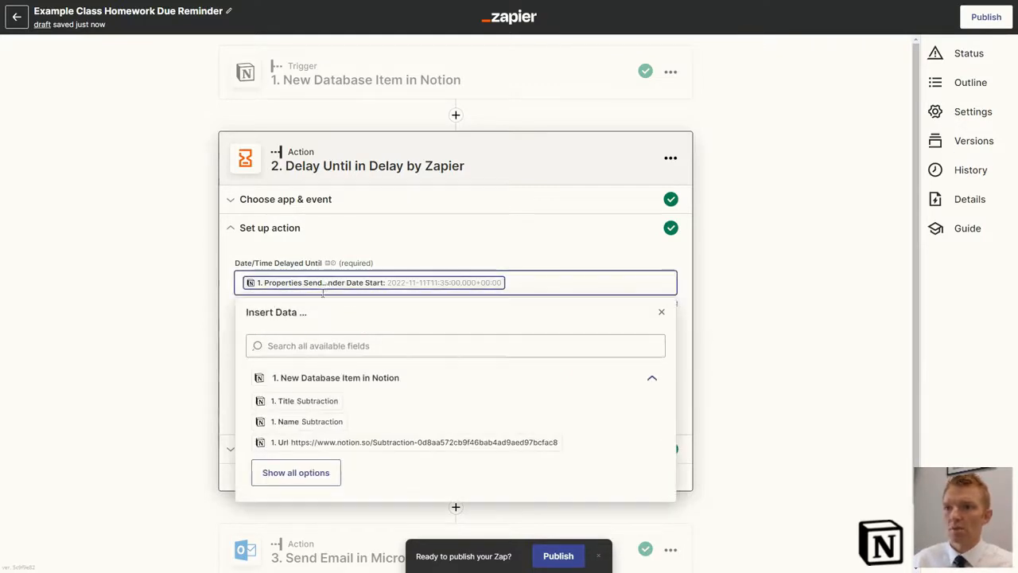
left_click(295, 472)
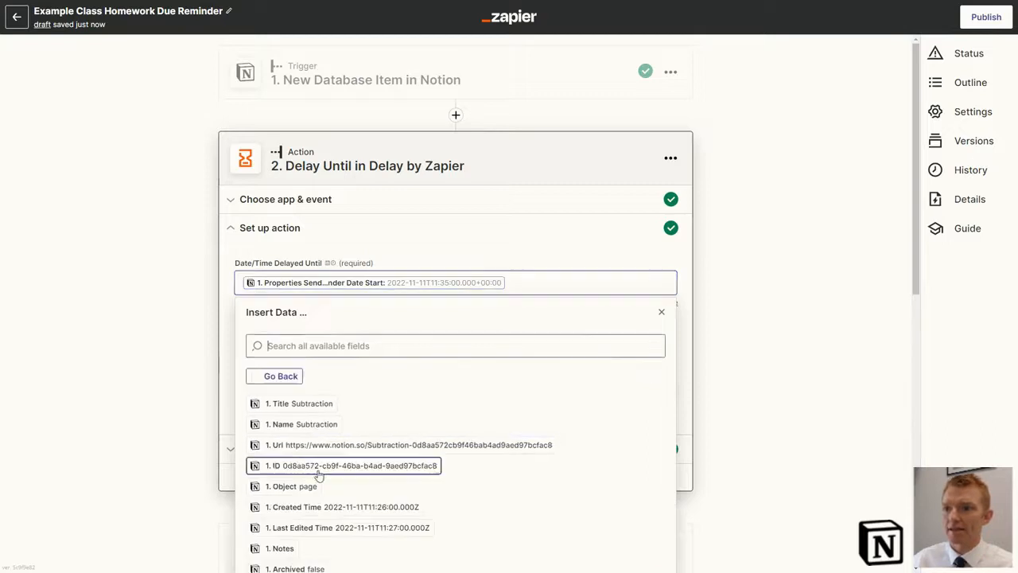
scroll("down", 3)
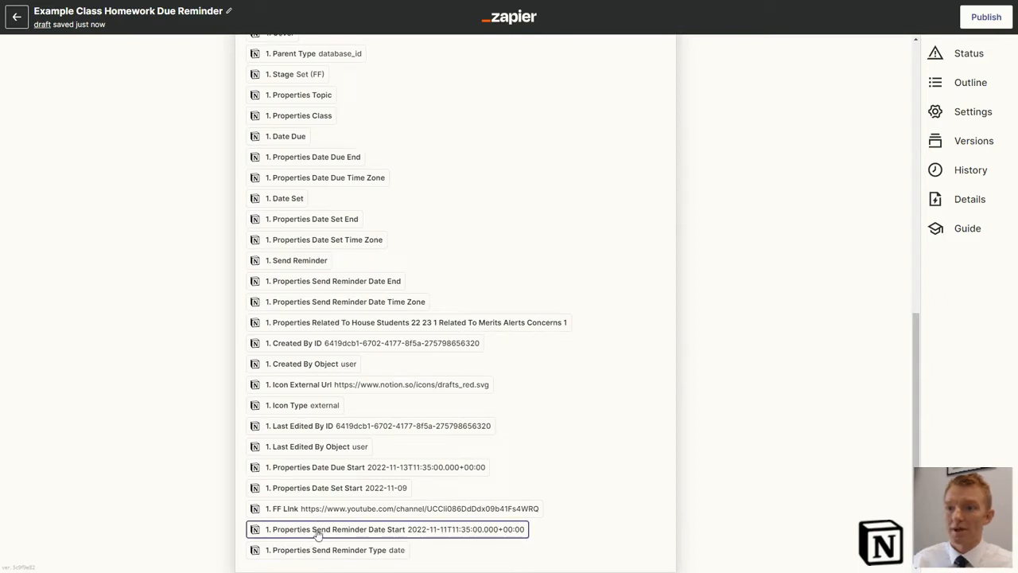
mouse_move(385, 533)
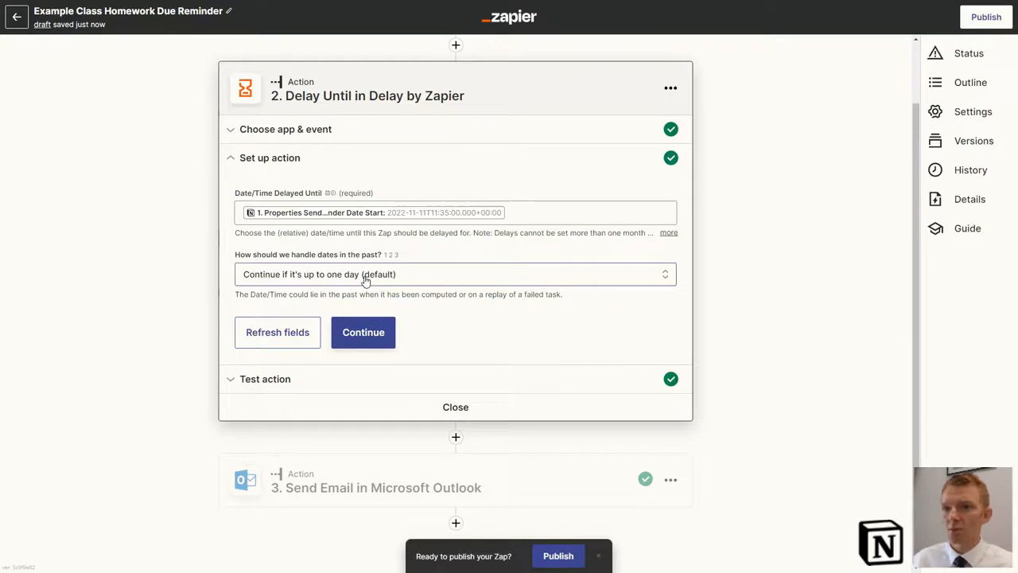
left_click(364, 332)
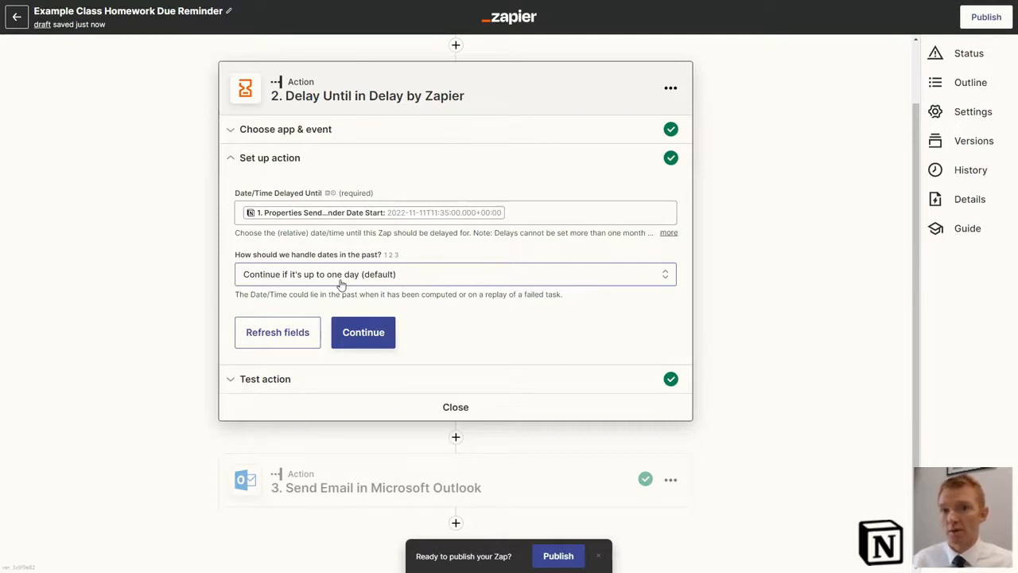
left_click(363, 332)
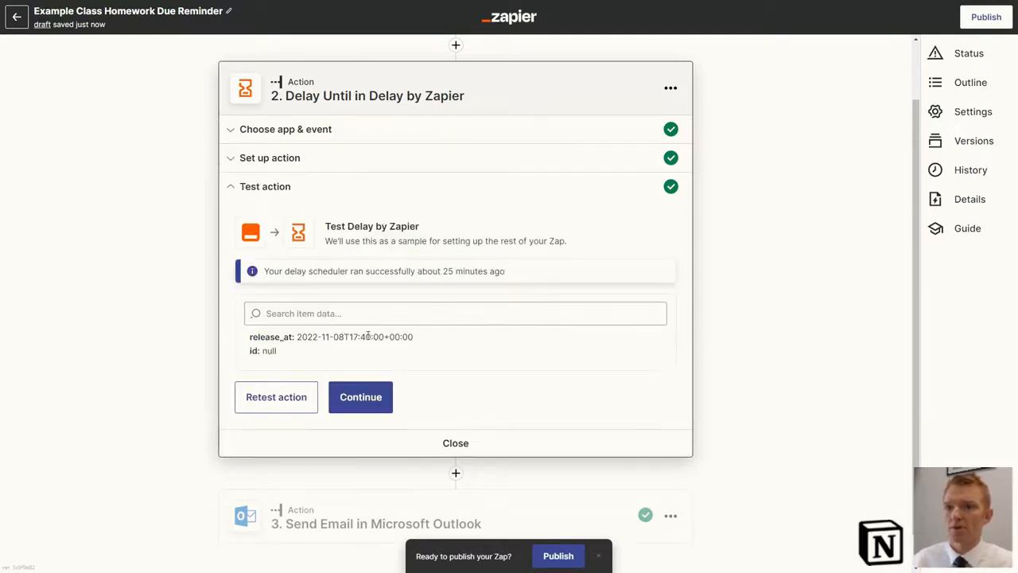
mouse_move(397, 379)
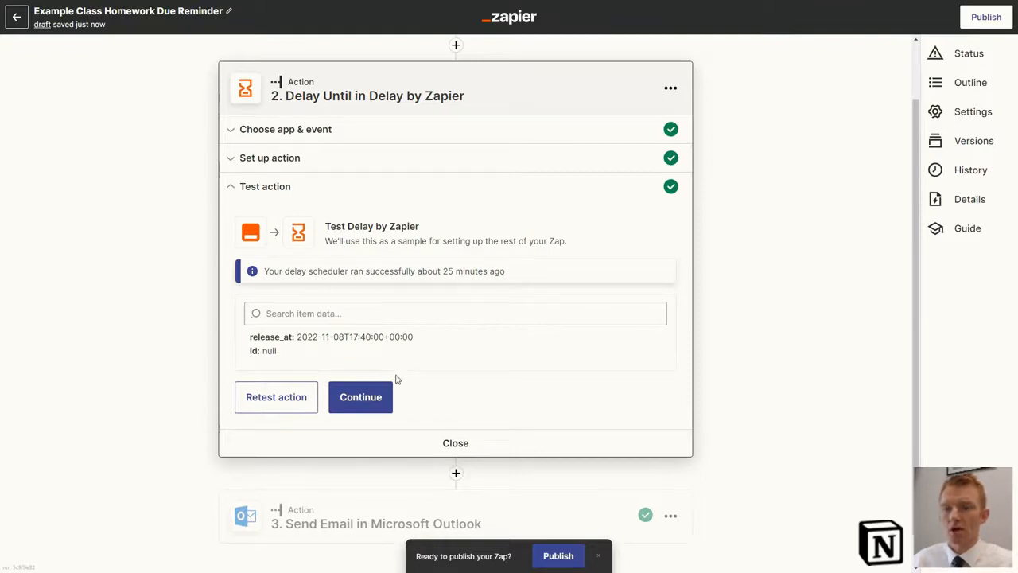
mouse_move(323, 286)
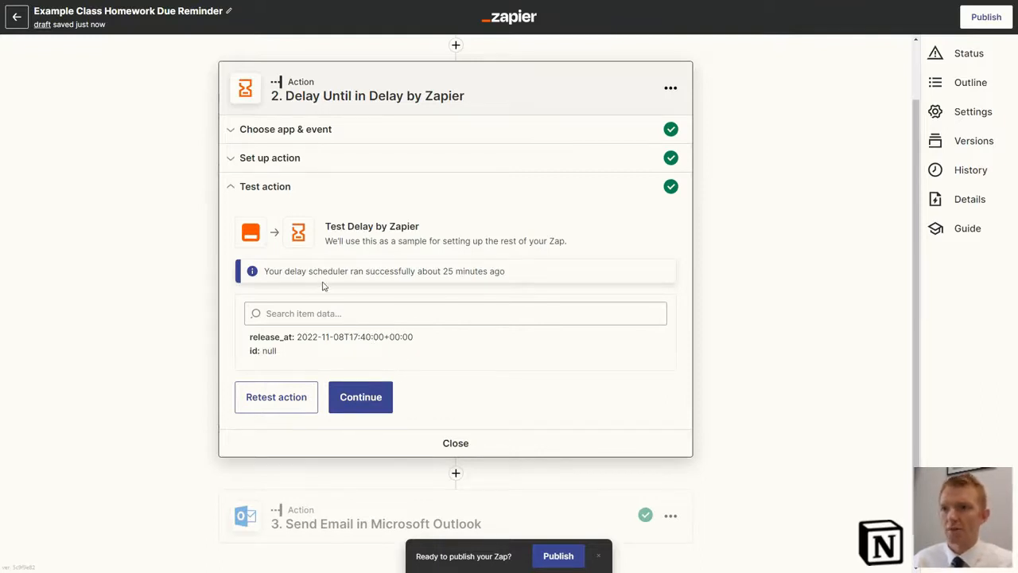
mouse_move(304, 368)
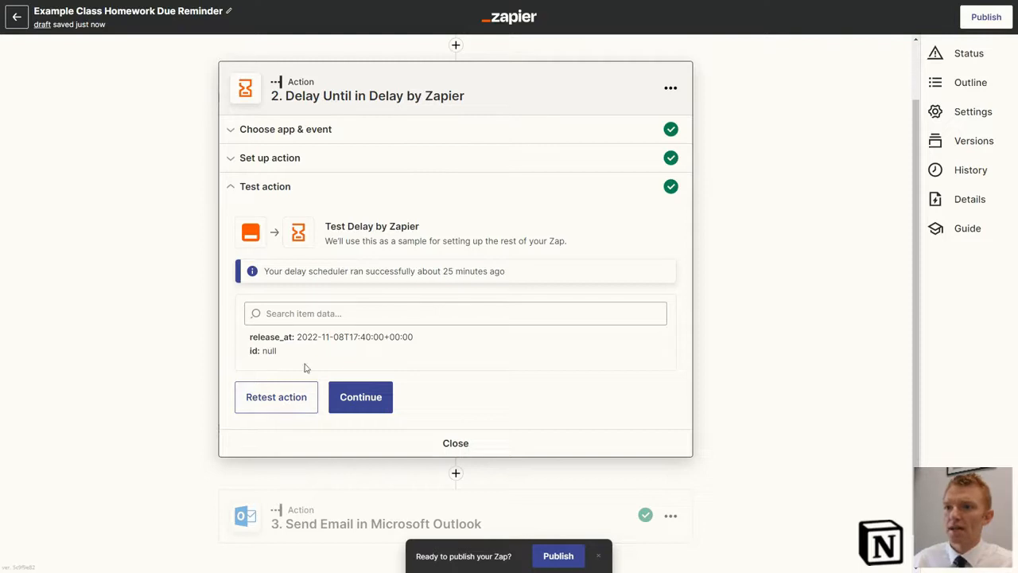
left_click(276, 397)
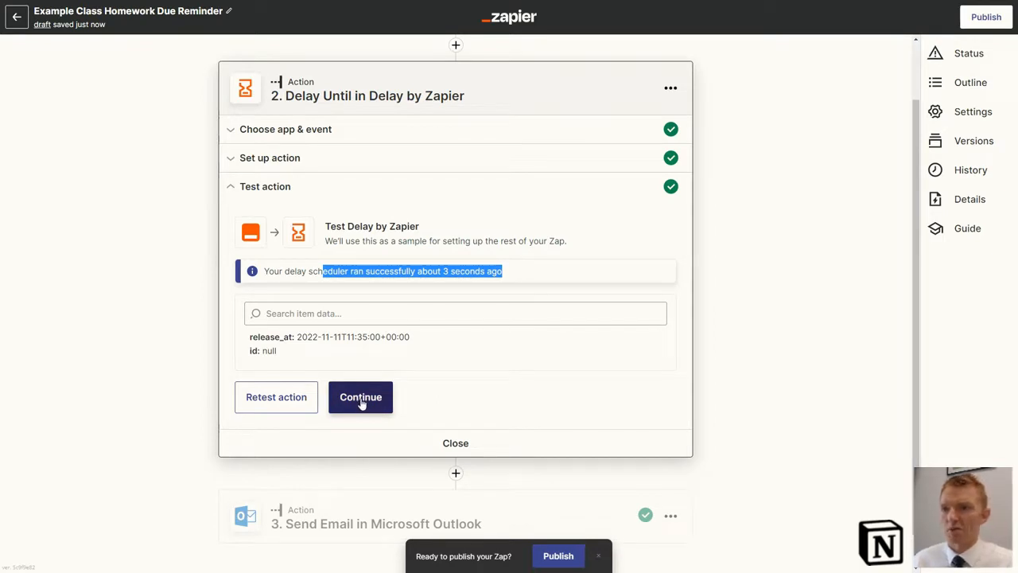
left_click(361, 397)
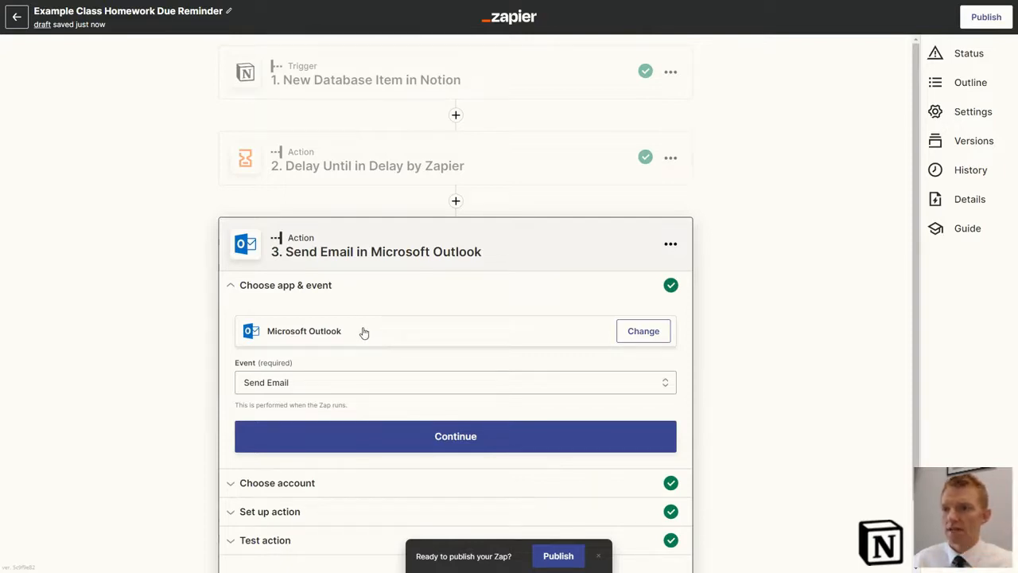
mouse_move(370, 335)
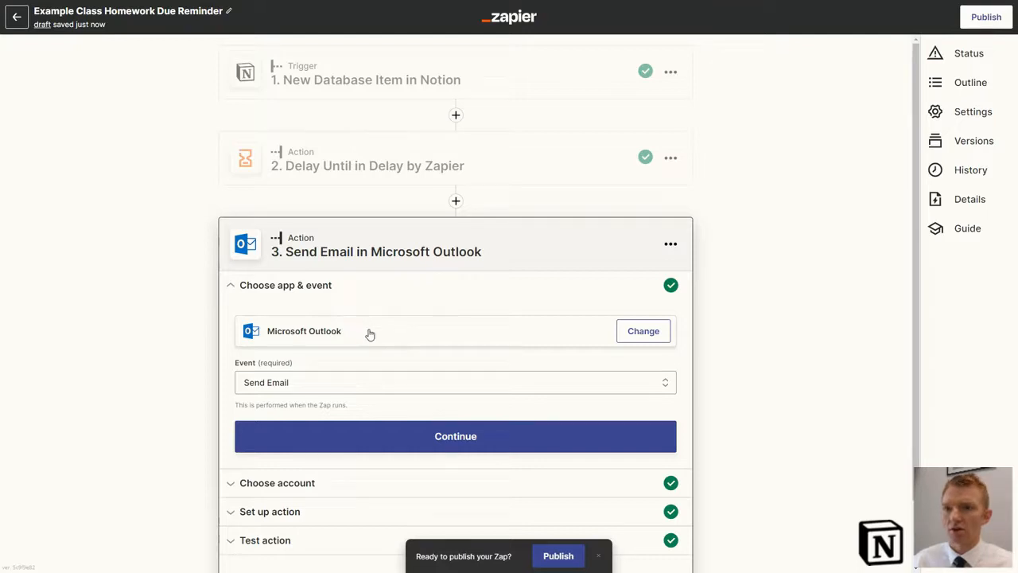
mouse_move(590, 341)
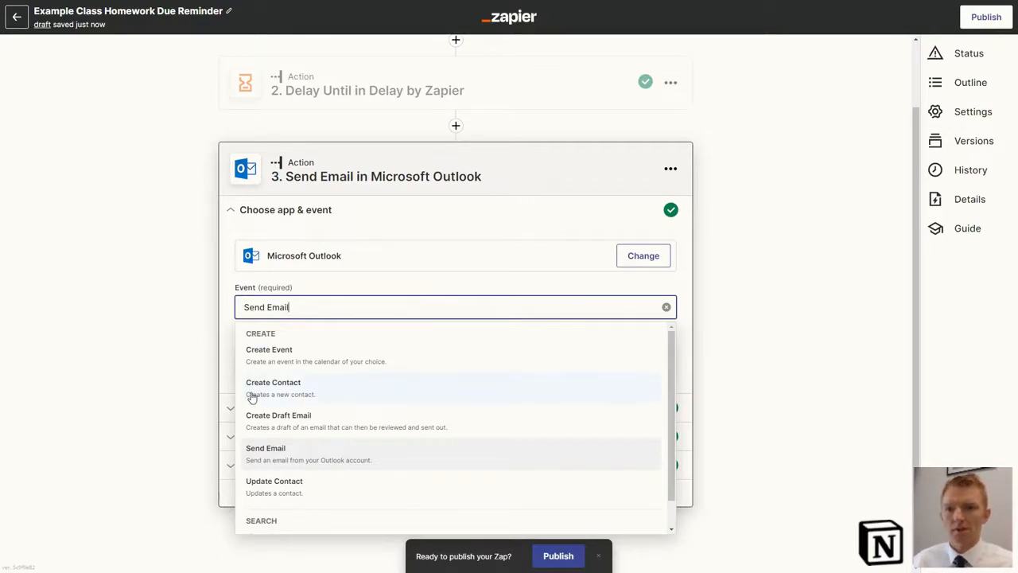
Keep Send Email as the Microsoft Outlook action event.
left_click(266, 448)
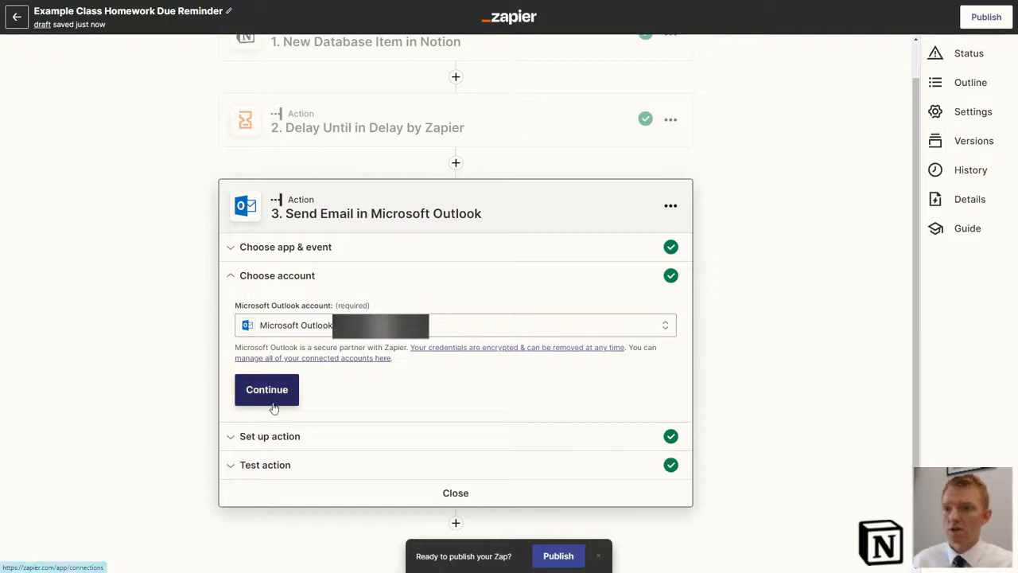
Confirm the connected Outlook account and review the sender and recipient email fields.
left_click(266, 389)
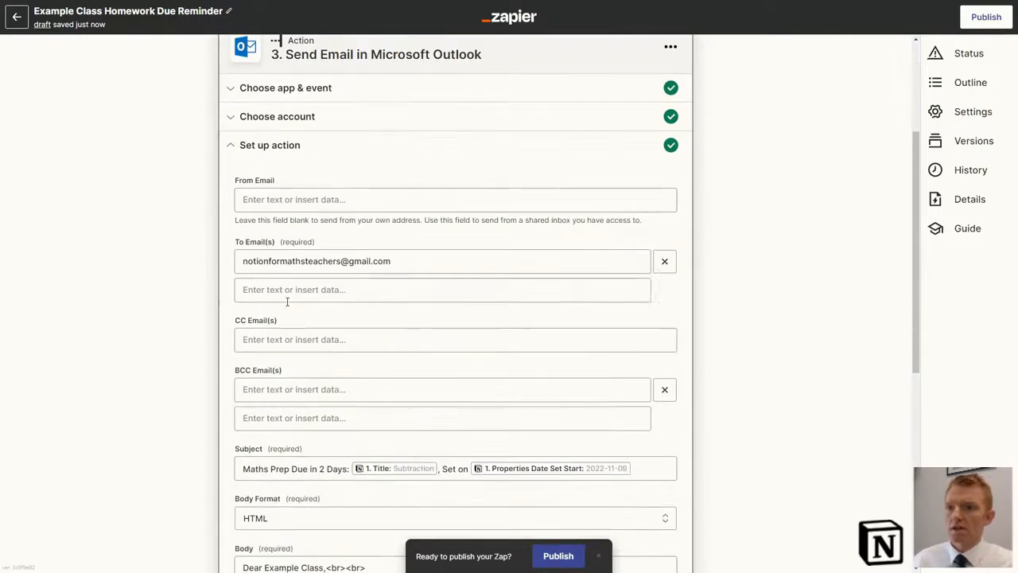
left_click(456, 199)
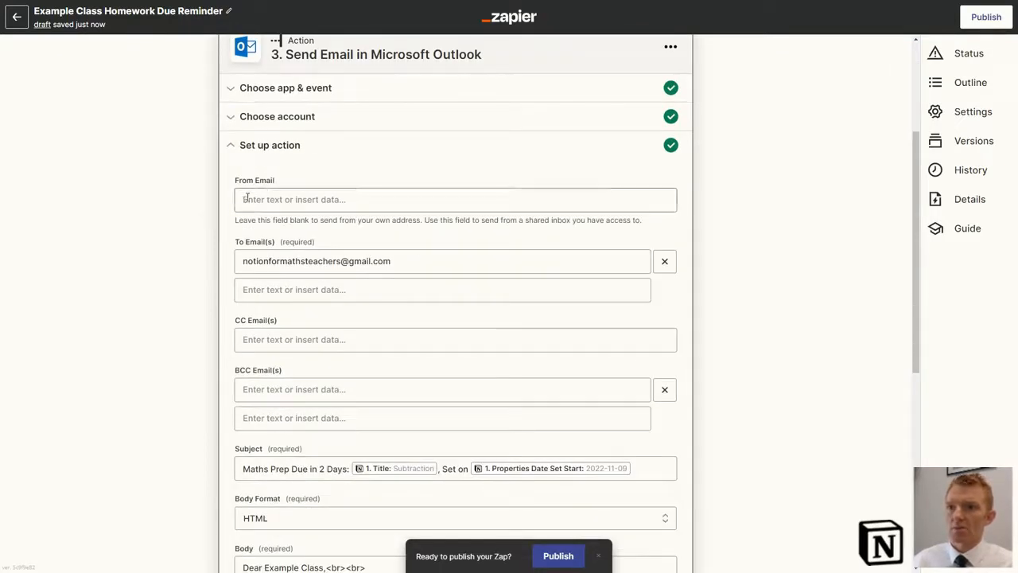
left_click(456, 199)
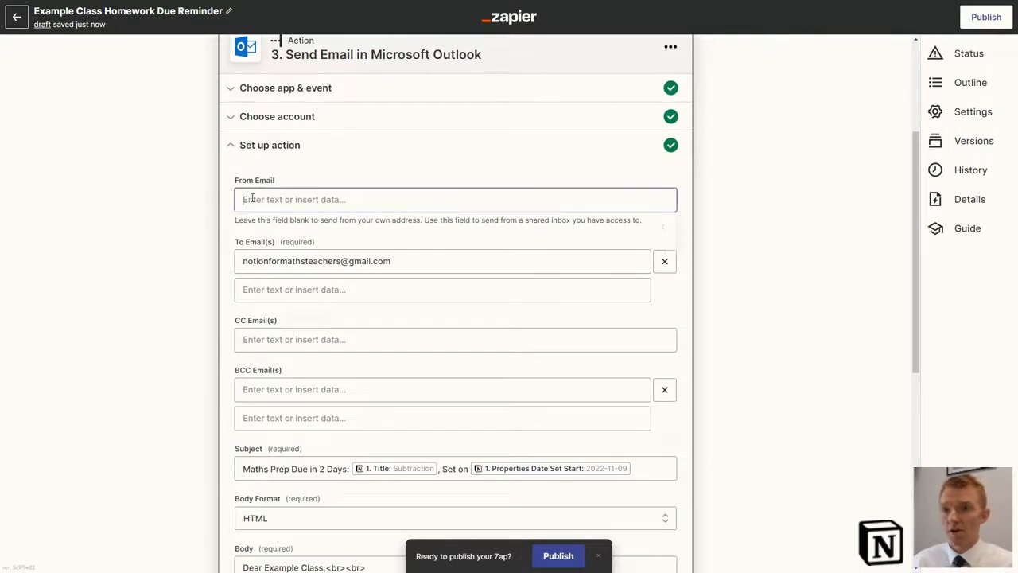
mouse_move(163, 186)
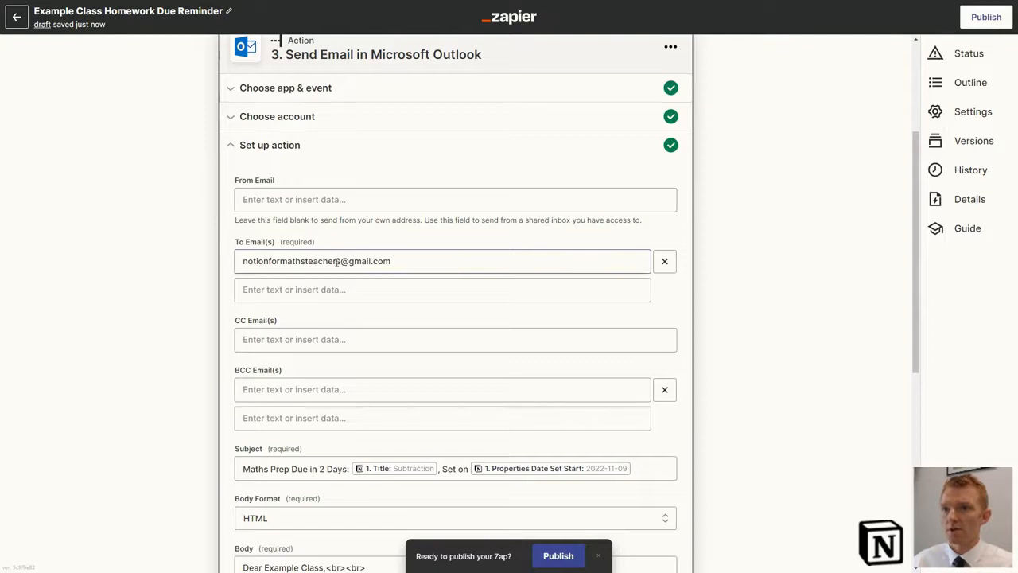
left_click(443, 261)
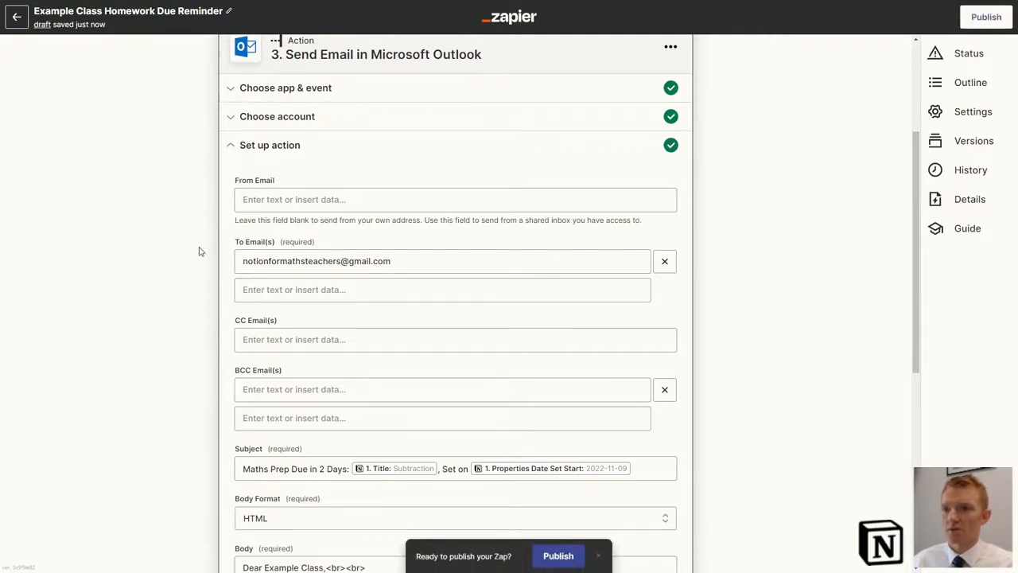
scroll("down", 3)
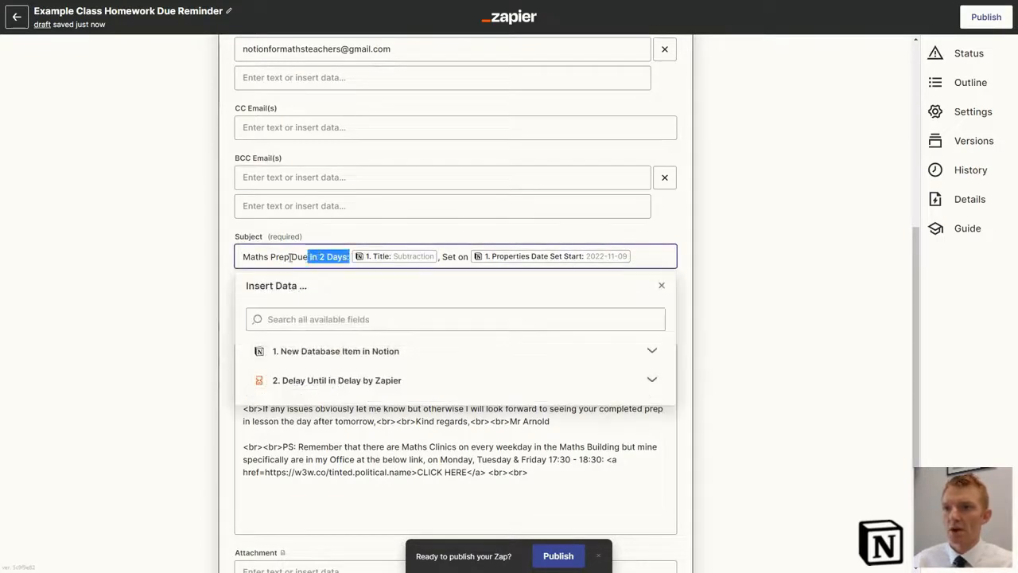
left_click(661, 285)
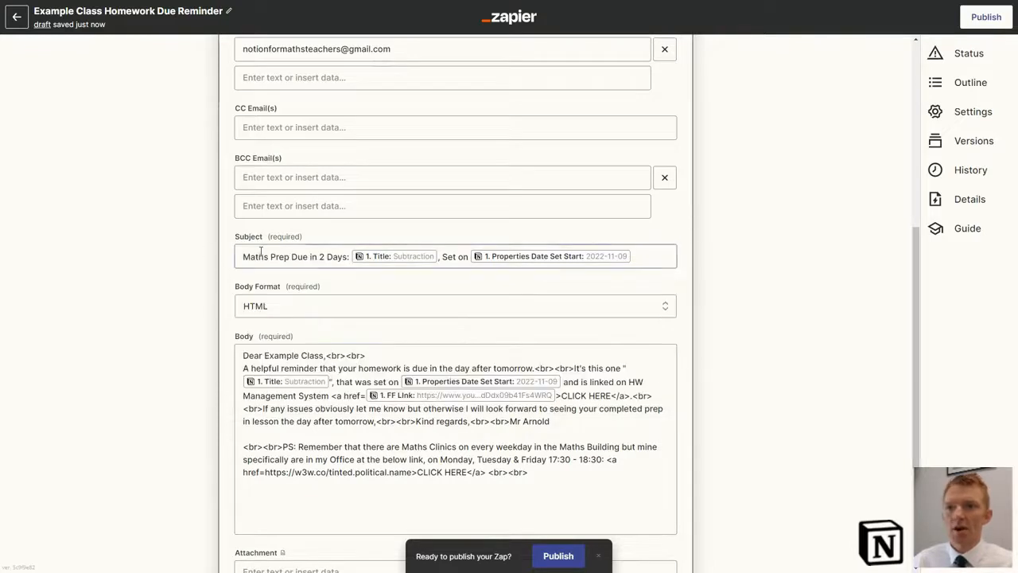
left_click(318, 256)
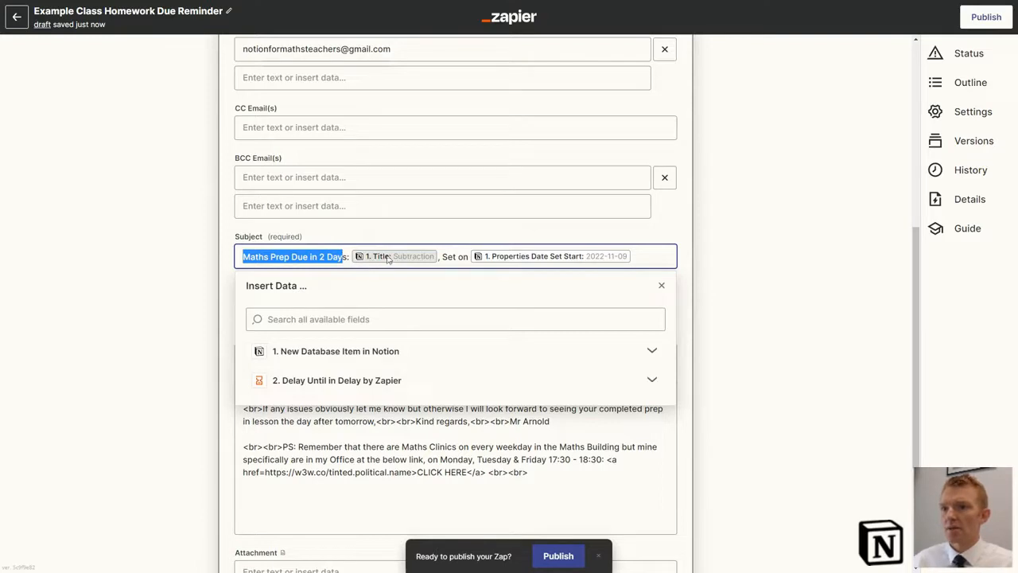
mouse_move(412, 262)
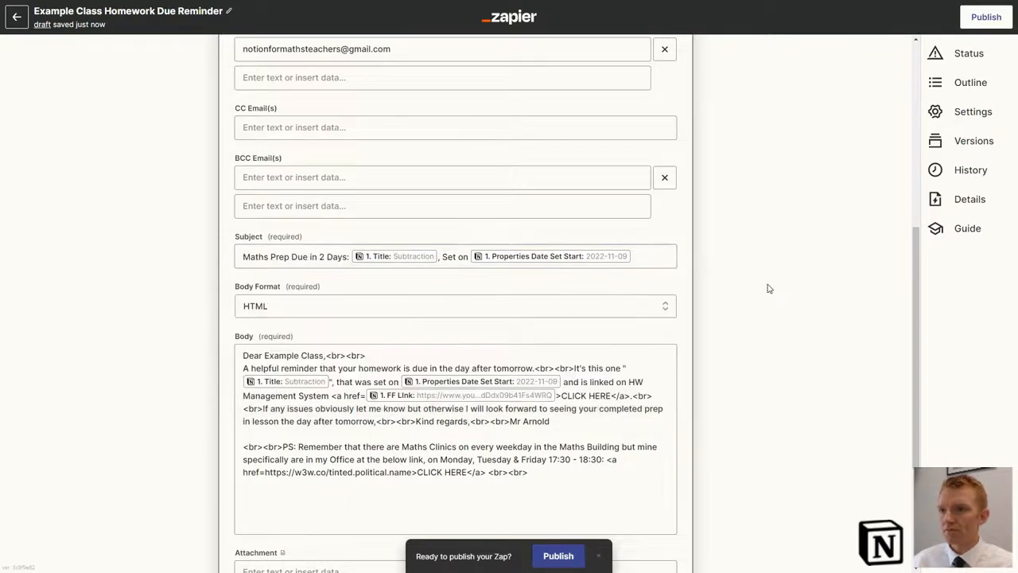
scroll("down", 3)
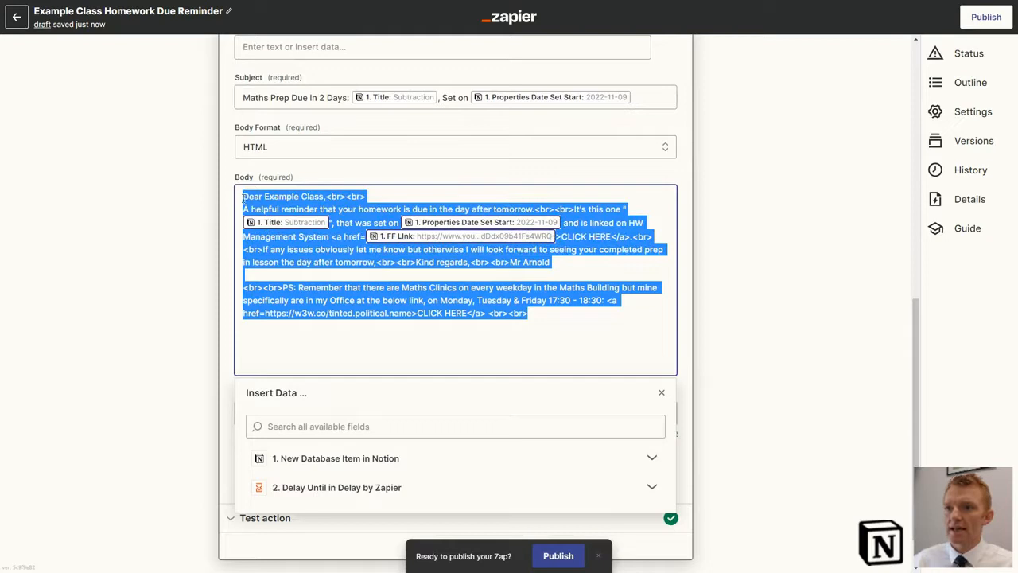
Edit the reminder email's HTML body and dismiss the Insert Data panel.
left_click(661, 392)
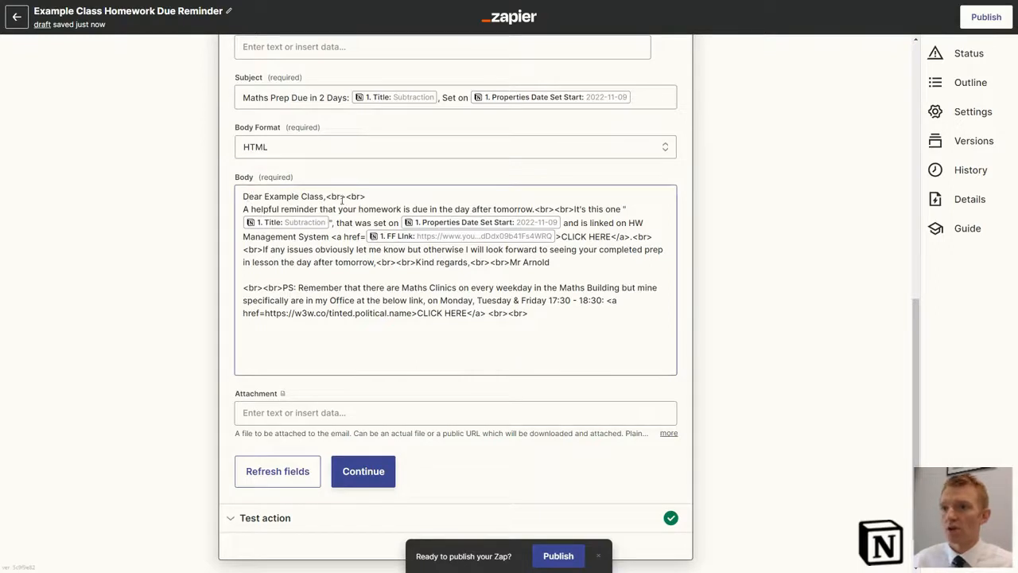
left_click(354, 197)
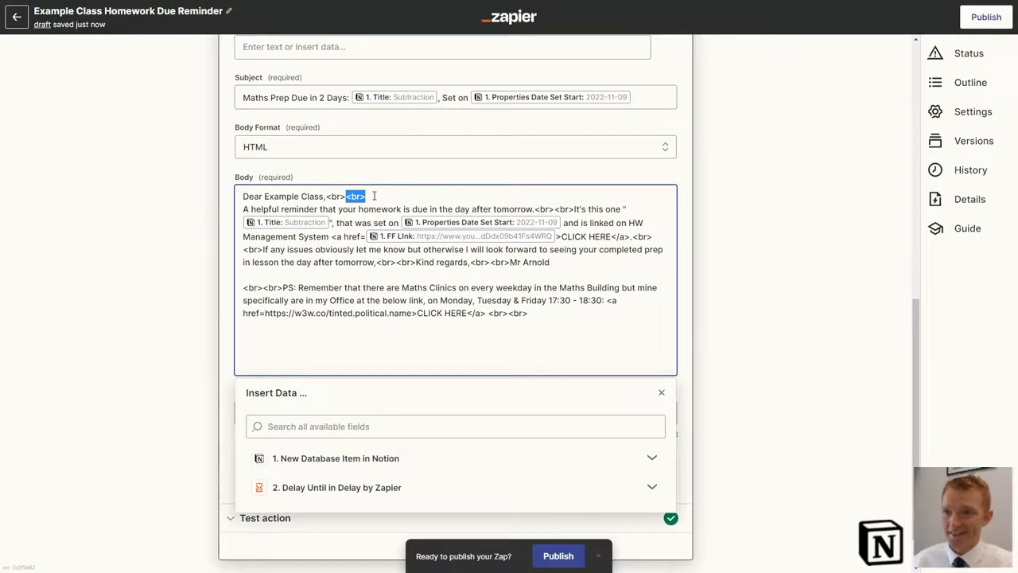
mouse_move(408, 196)
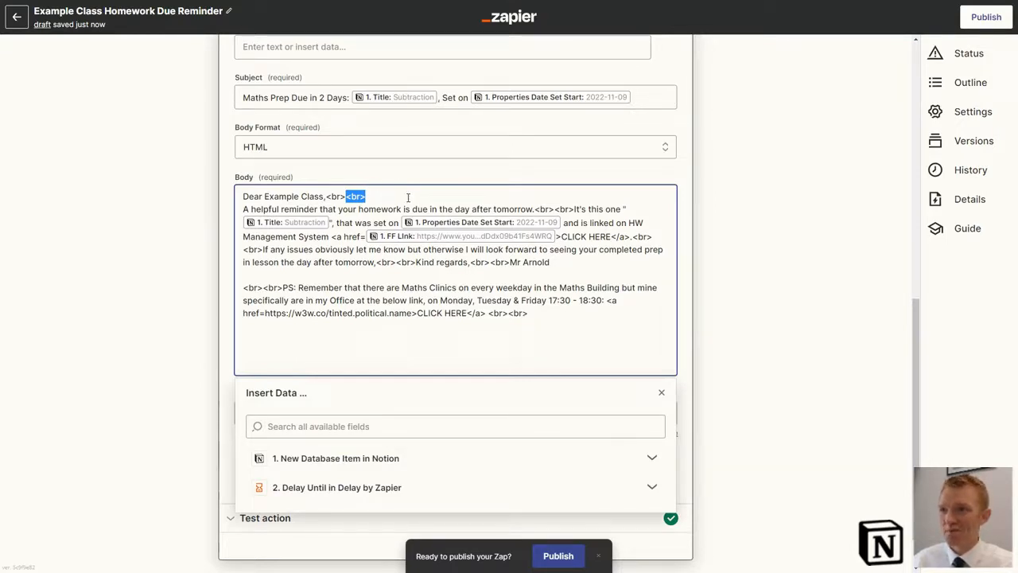
mouse_move(340, 239)
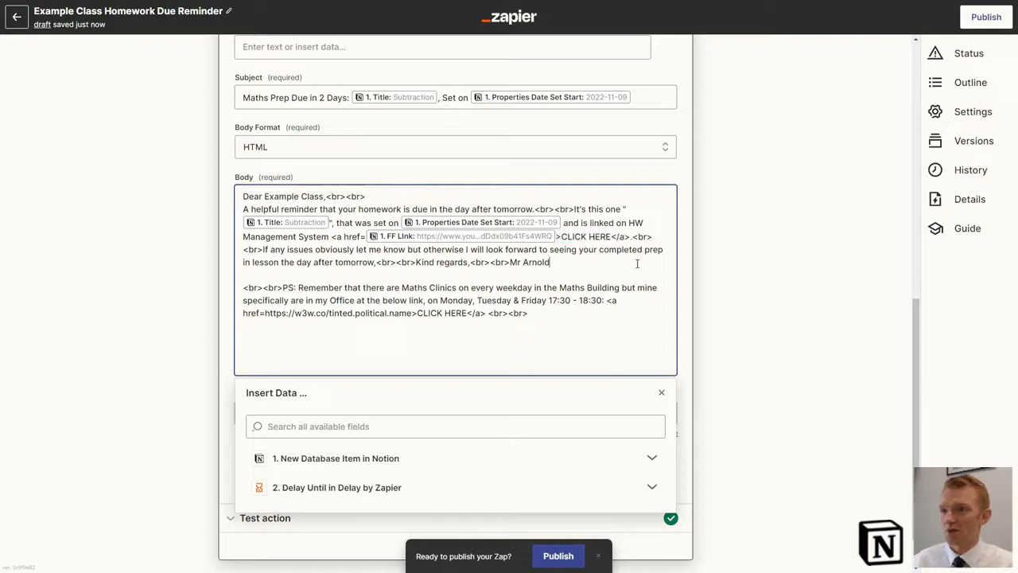
mouse_move(430, 270)
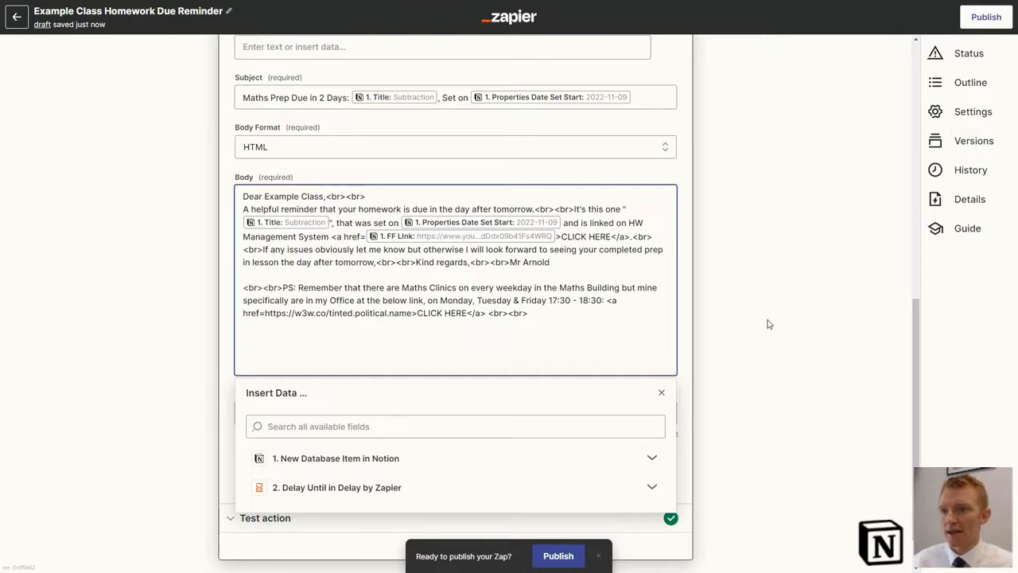
left_click(661, 392)
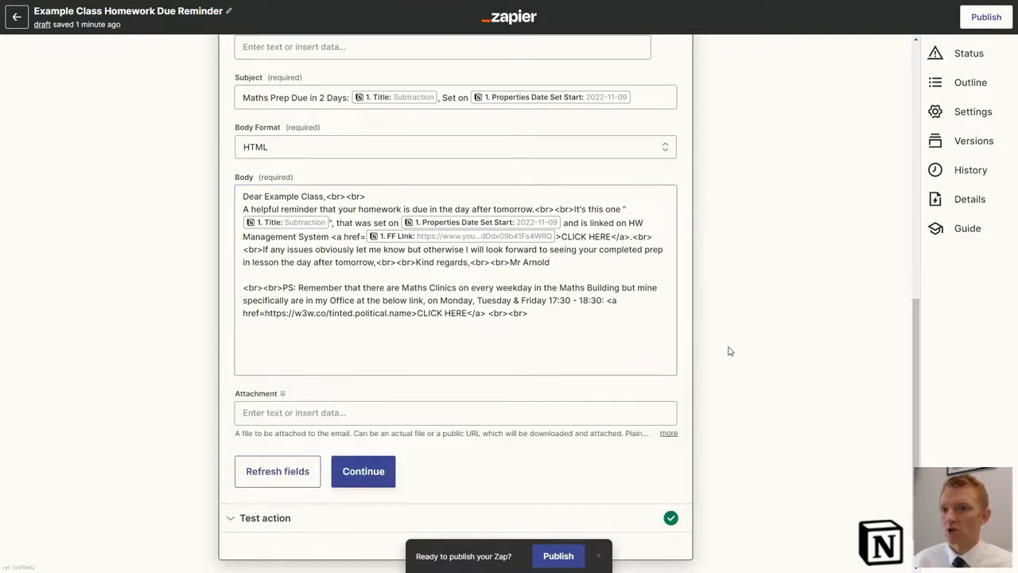
Retest the Outlook action to resend the test reminder, then view Gmail.
left_click(362, 471)
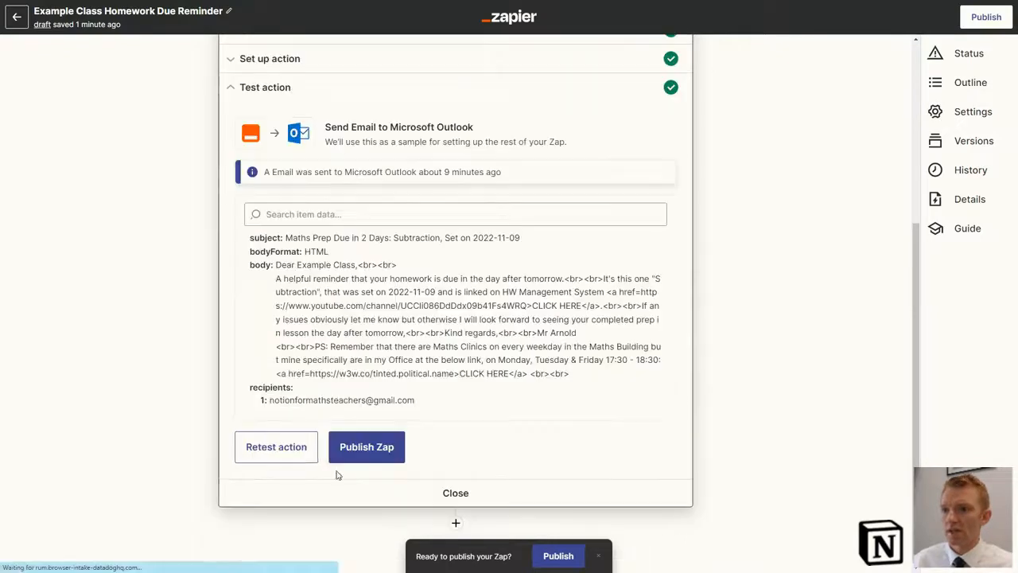
left_click(277, 446)
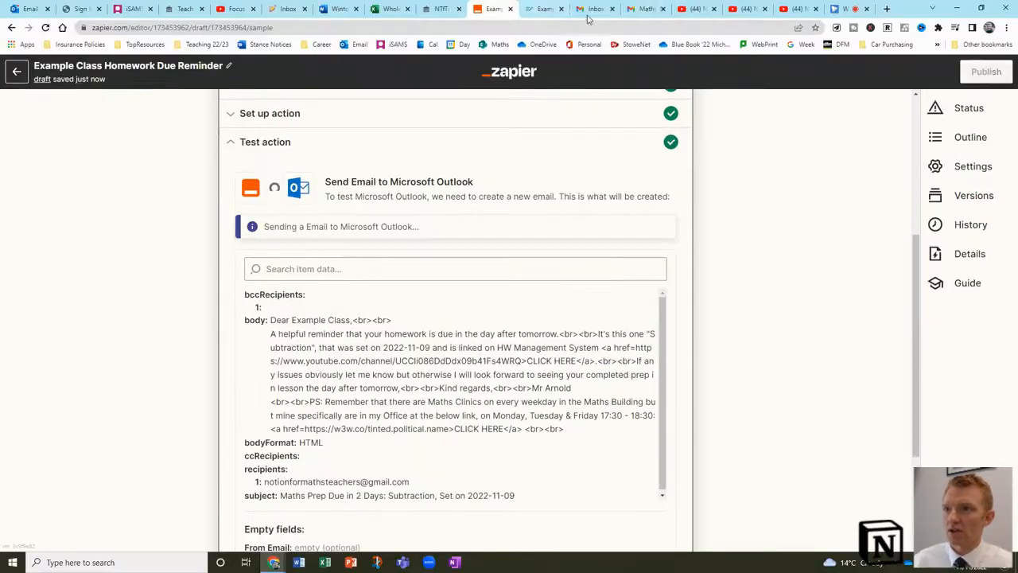
left_click(544, 9)
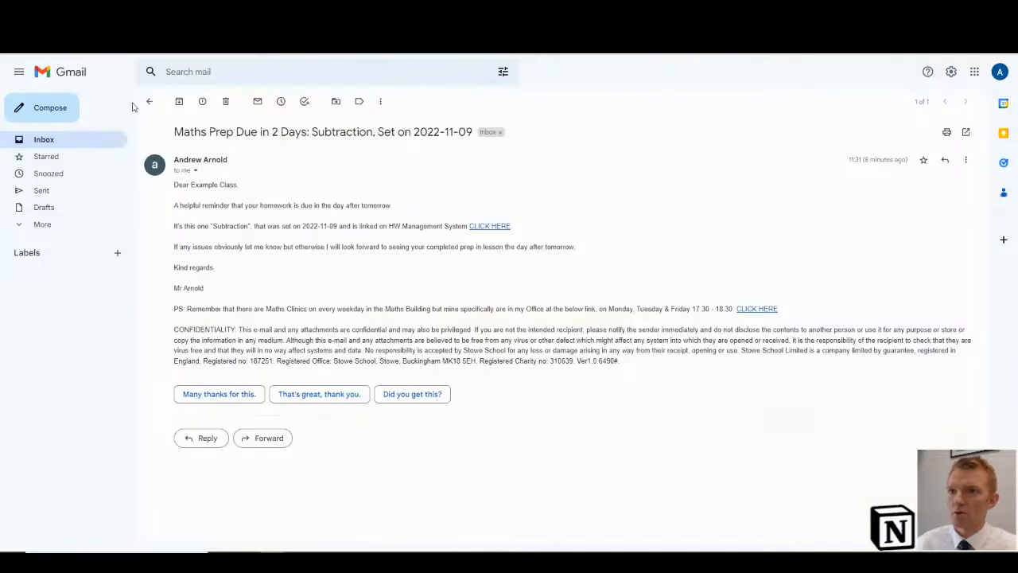
Return to the Gmail inbox list to find the new Maths Prep reminder.
left_click(149, 101)
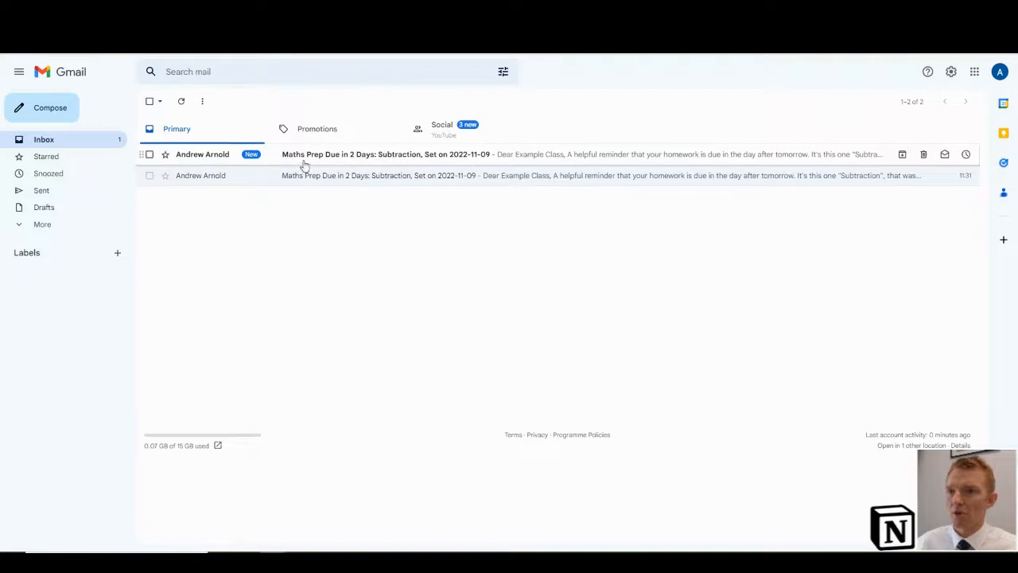
mouse_move(294, 159)
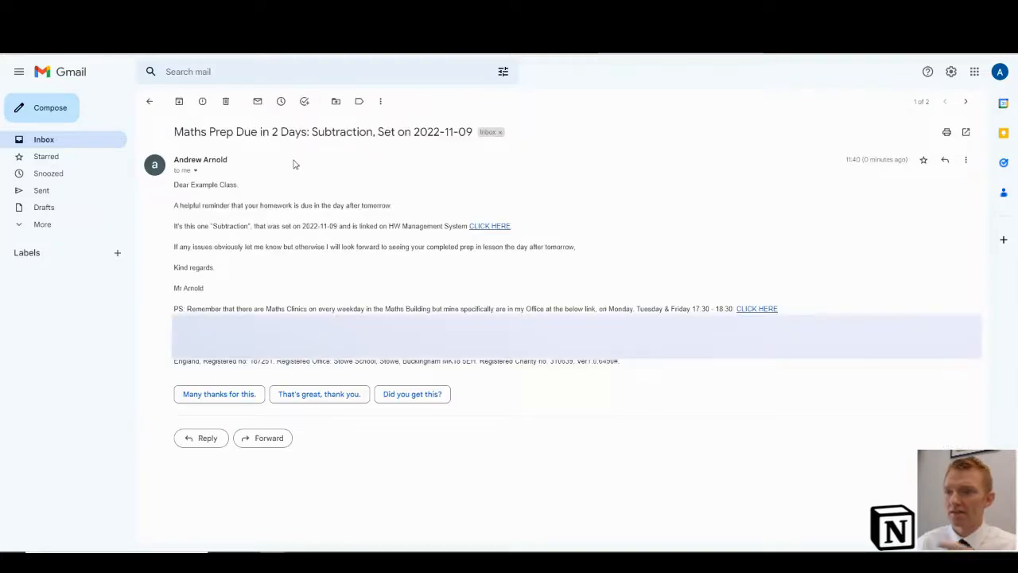
mouse_move(207, 183)
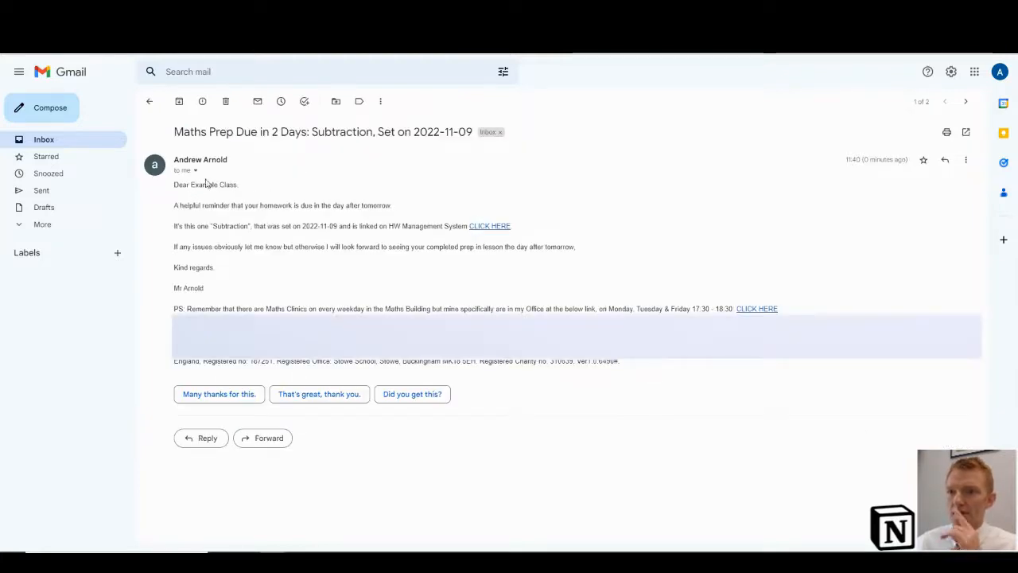
mouse_move(650, 104)
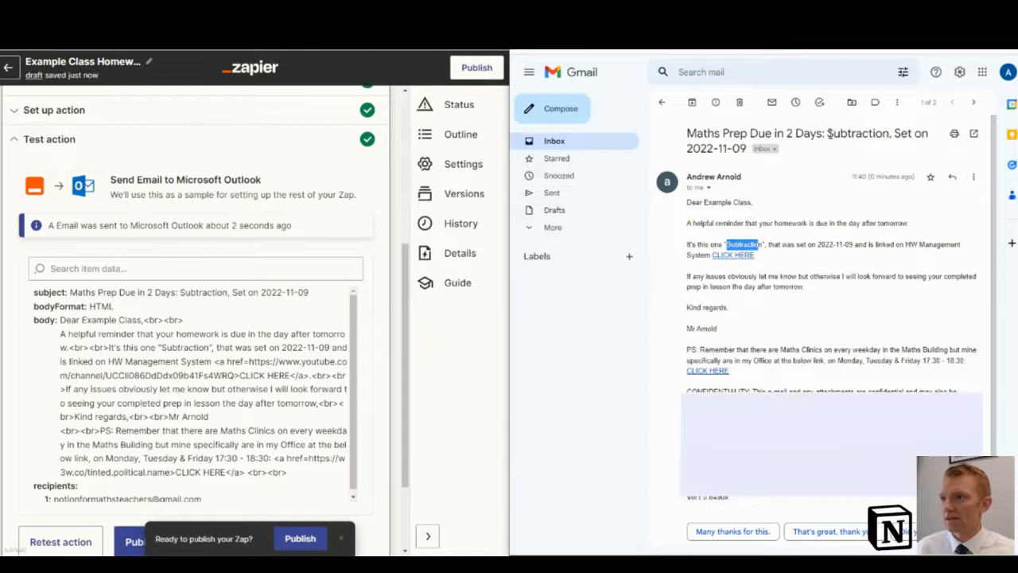
double_click(858, 133)
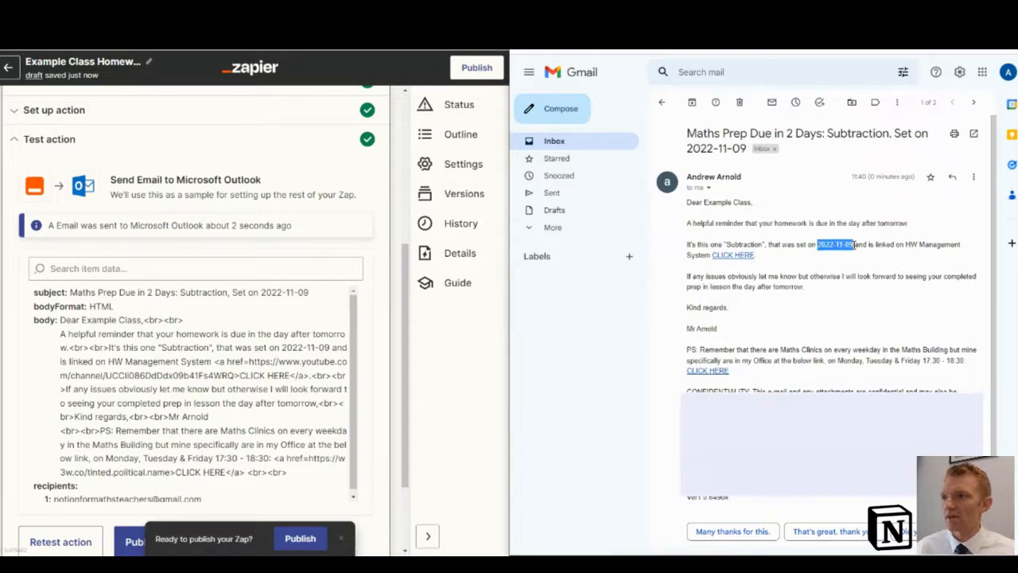
mouse_move(734, 254)
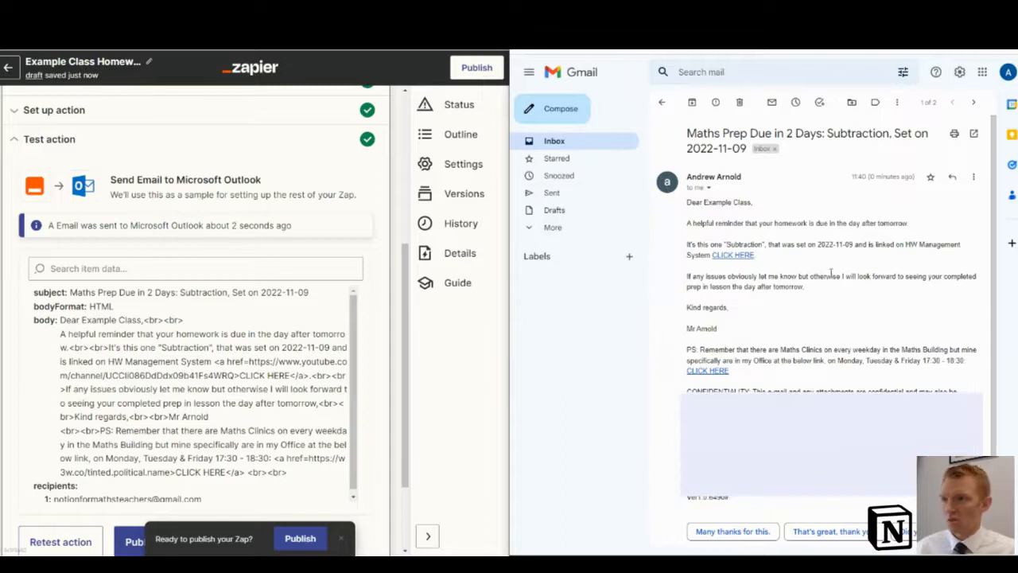
double_click(701, 328)
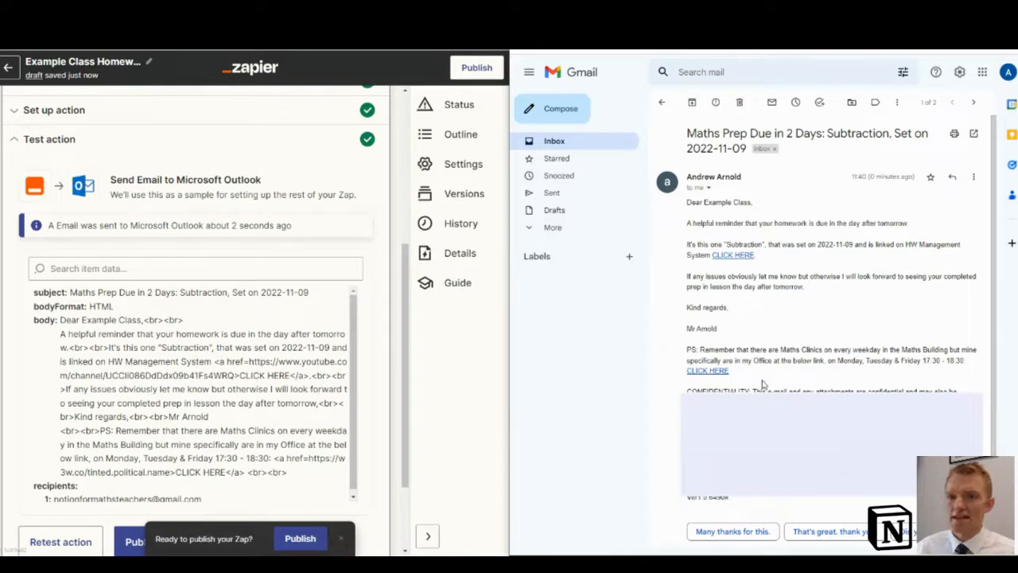
mouse_move(481, 410)
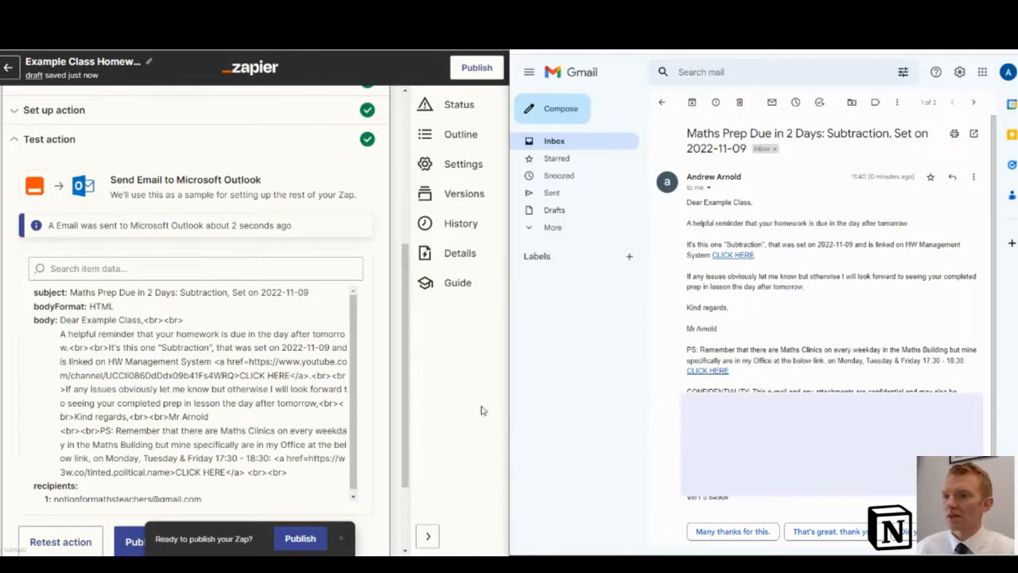
mouse_move(288, 426)
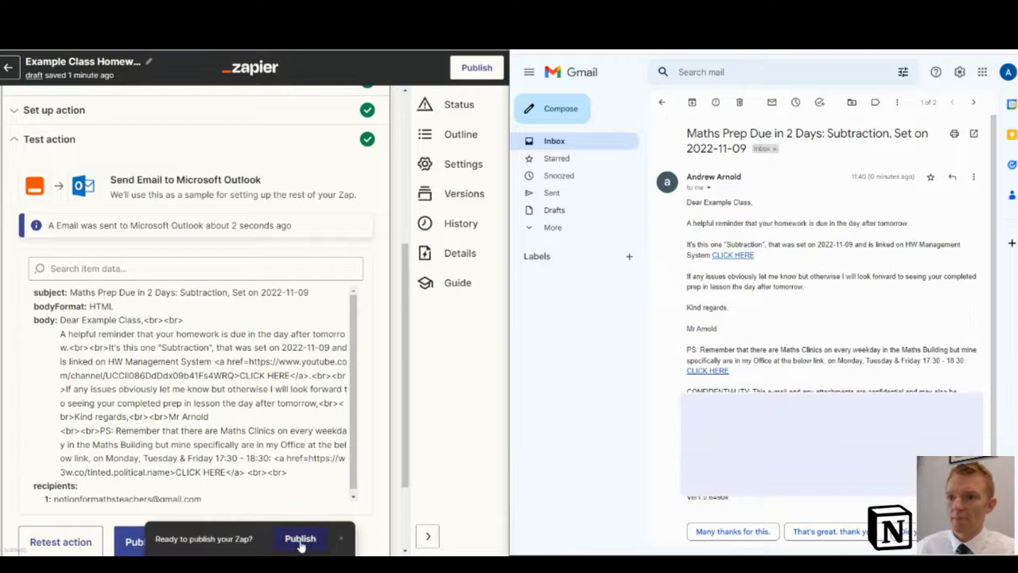
Start publishing the Notion-to-Outlook reminder zap from the ready-to-publish bar.
left_click(299, 538)
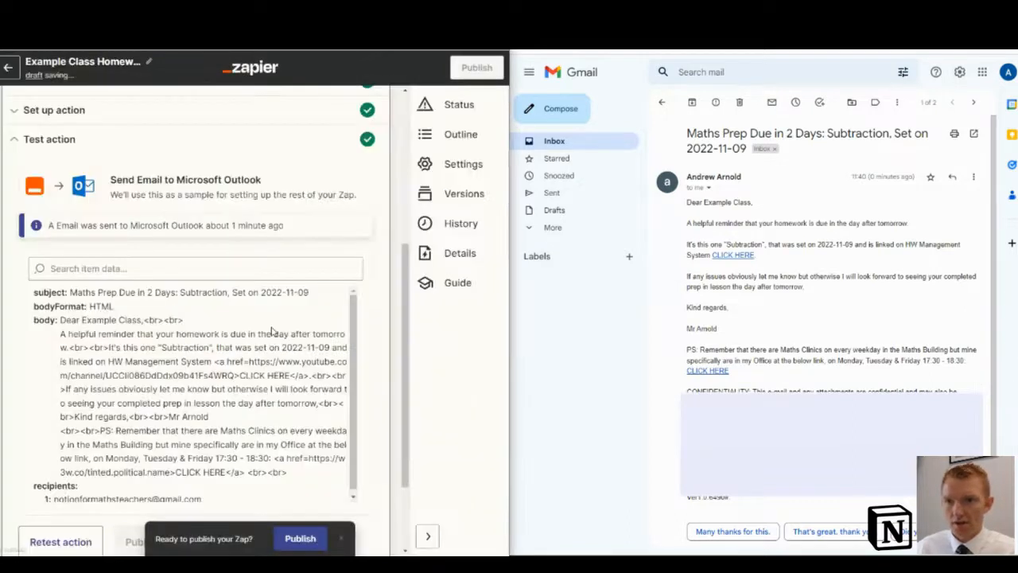
left_click(300, 538)
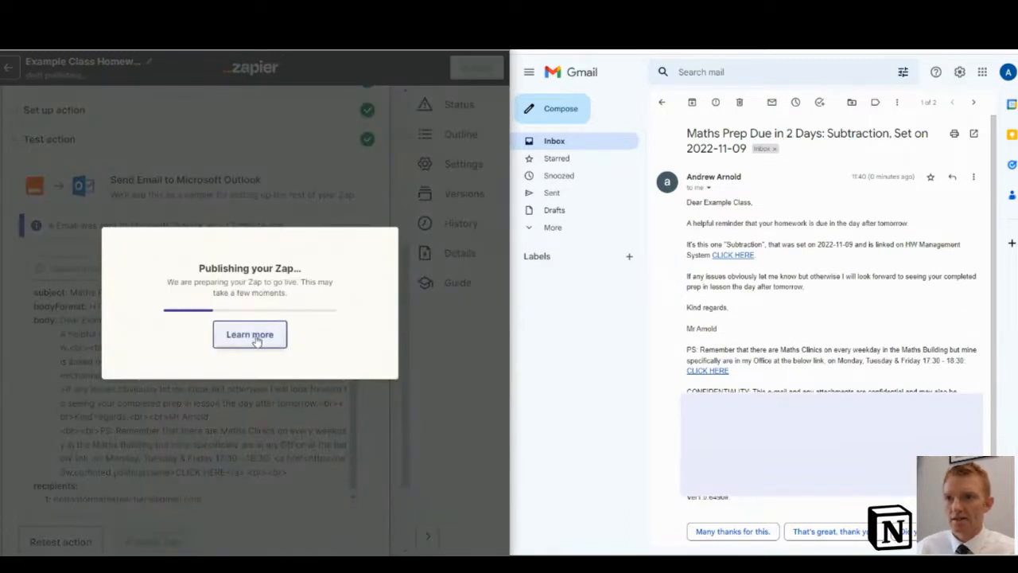
mouse_move(256, 310)
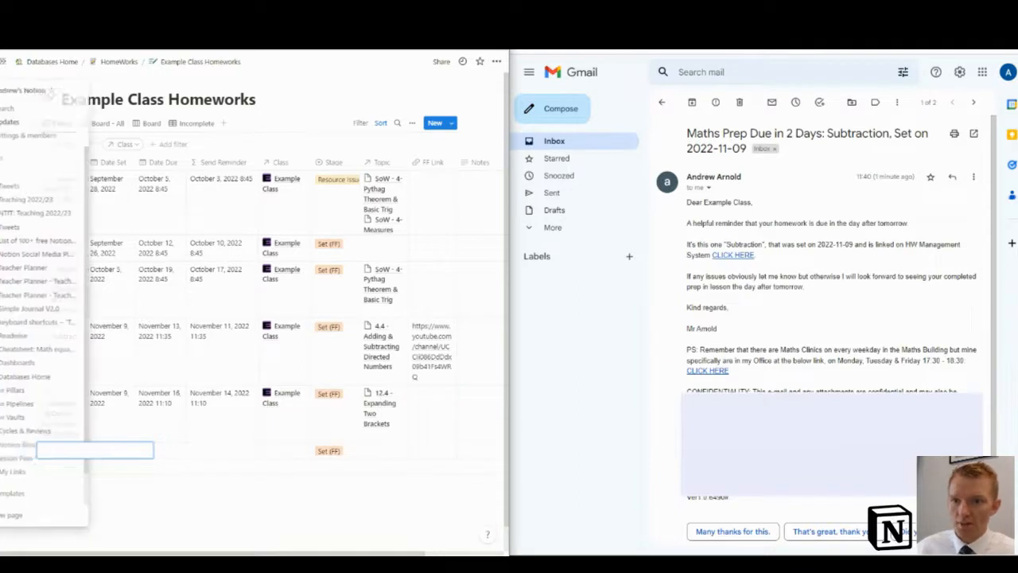
Add the 'Addition' homework, due November 13, 2022 11:45, assigned to Example Class.
type("Addition")
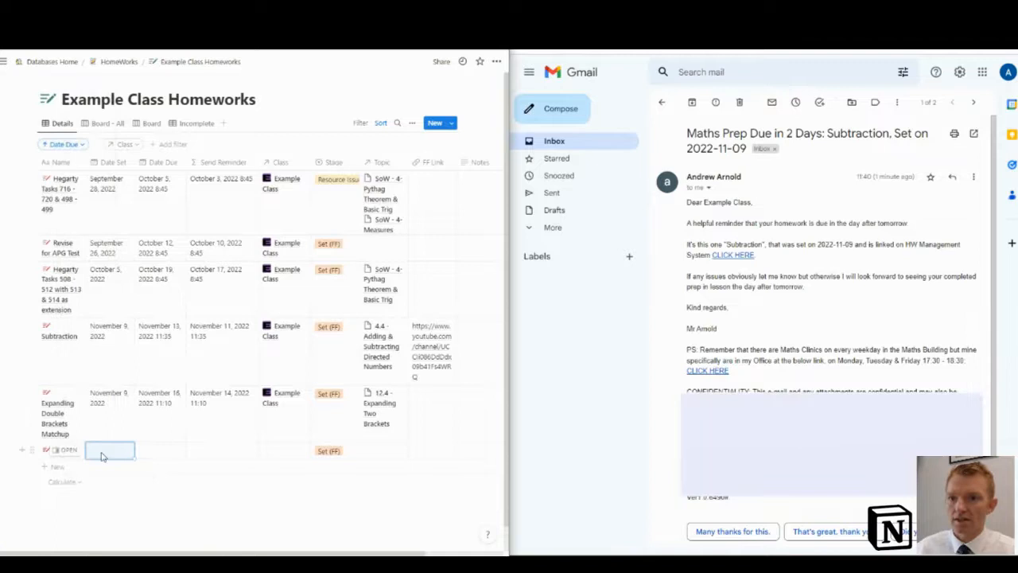
left_click(109, 450)
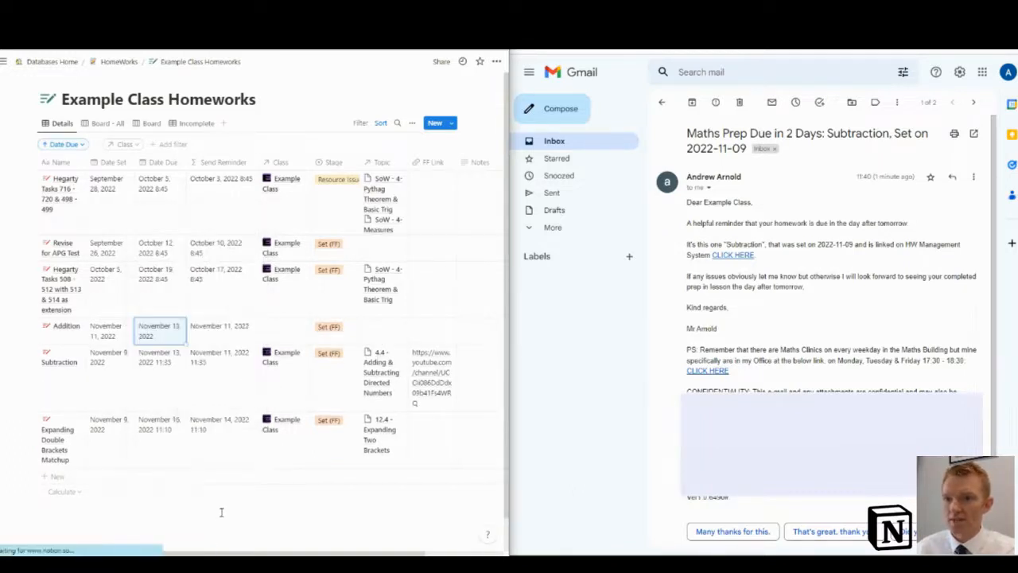
left_click(159, 330)
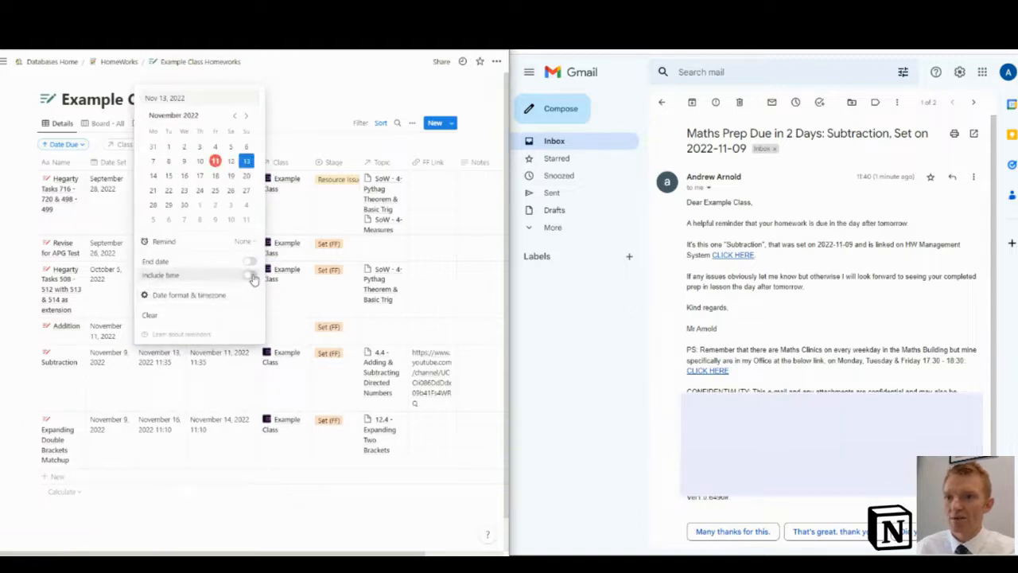
left_click(249, 275)
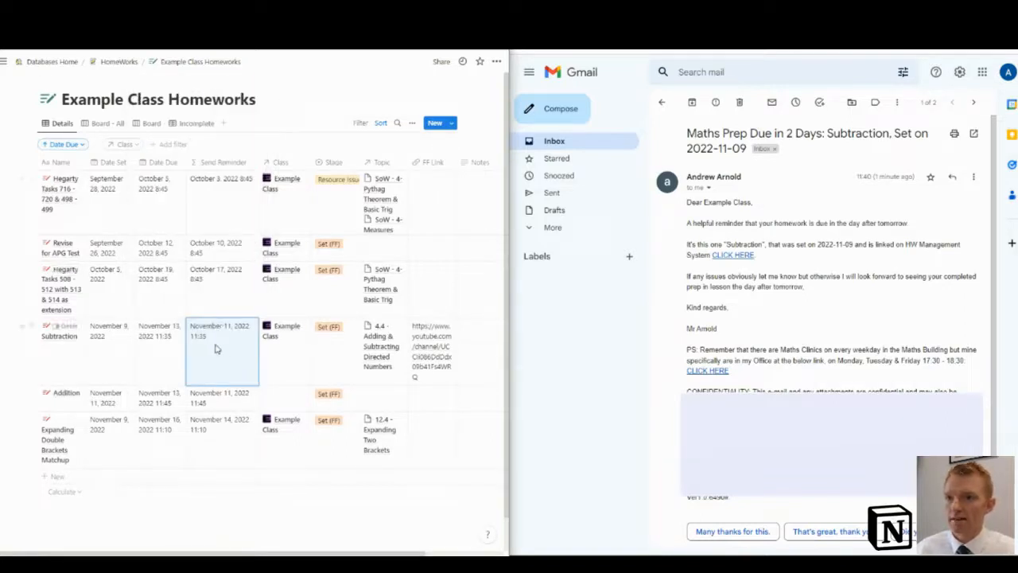
left_click(219, 330)
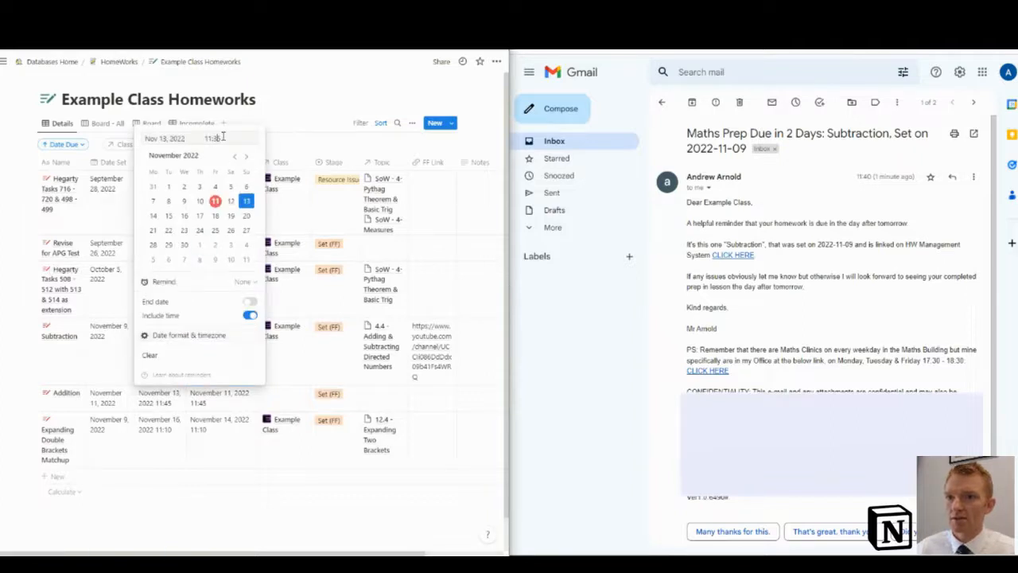
left_click(323, 113)
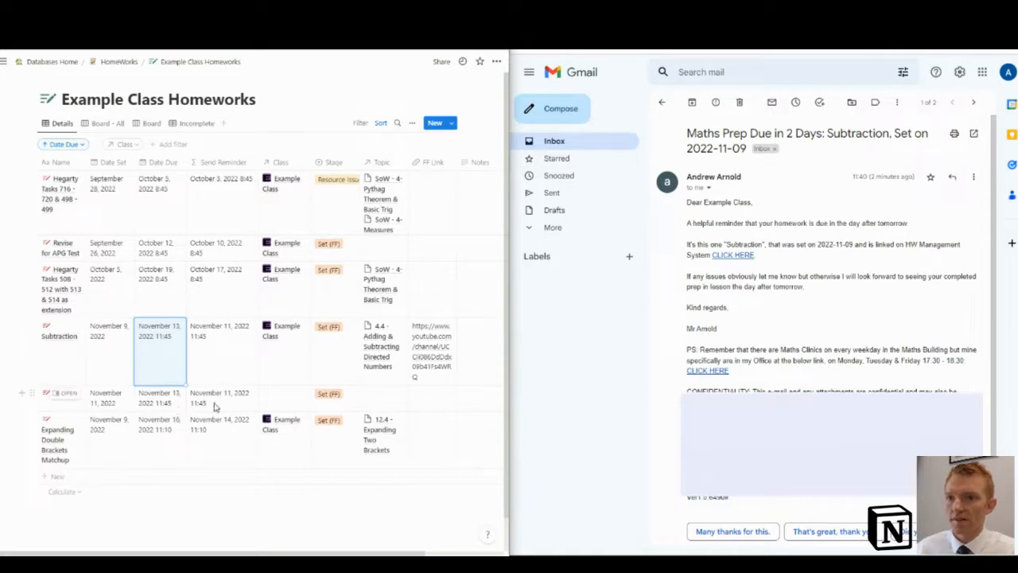
left_click(282, 393)
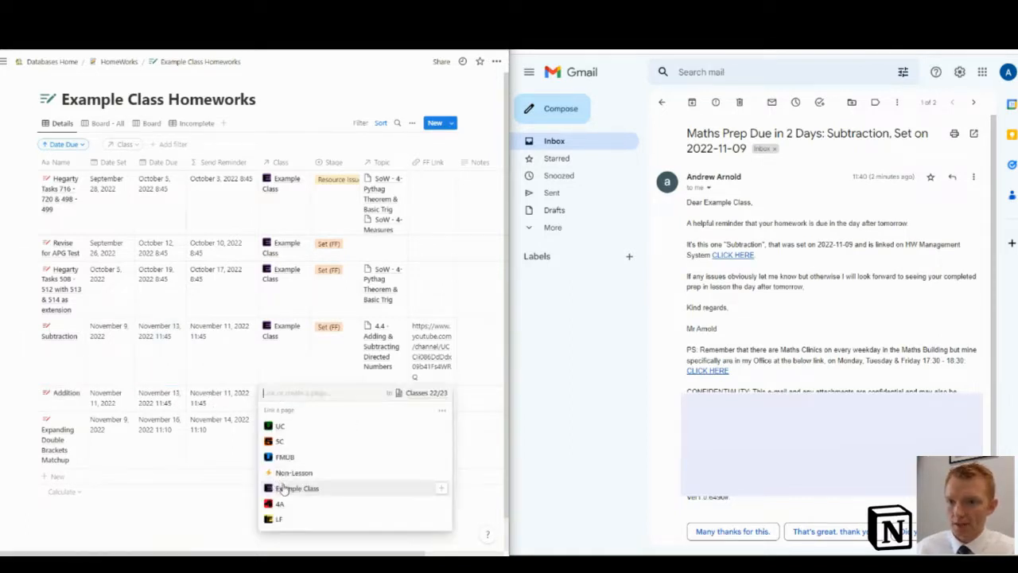
left_click(298, 488)
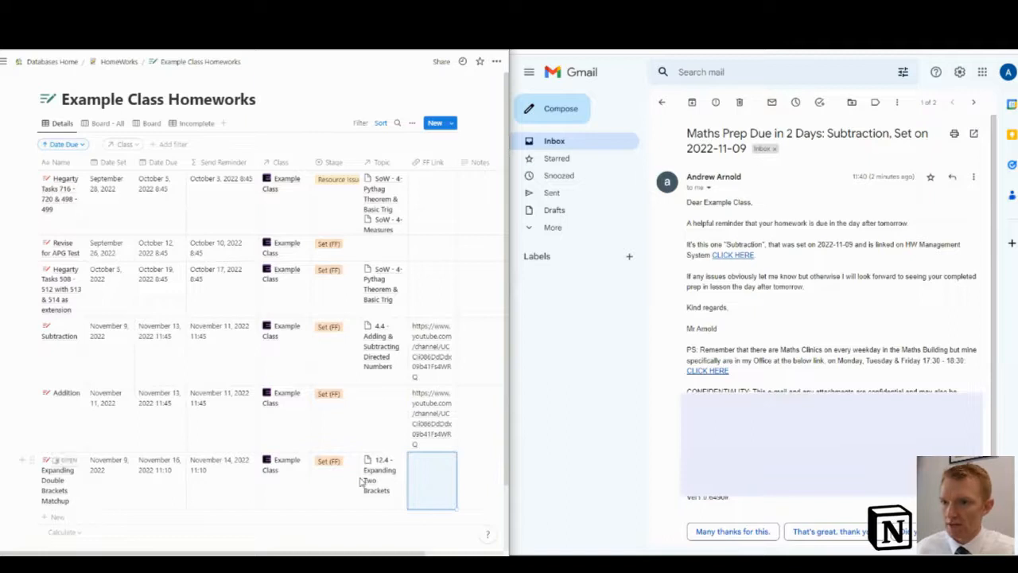
mouse_move(115, 372)
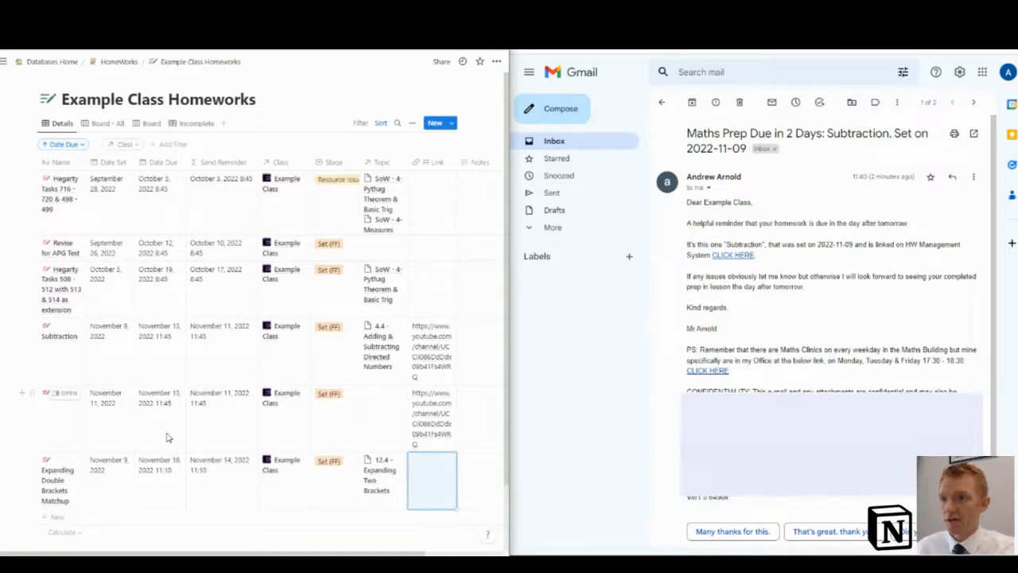
mouse_move(163, 420)
type("Addition")
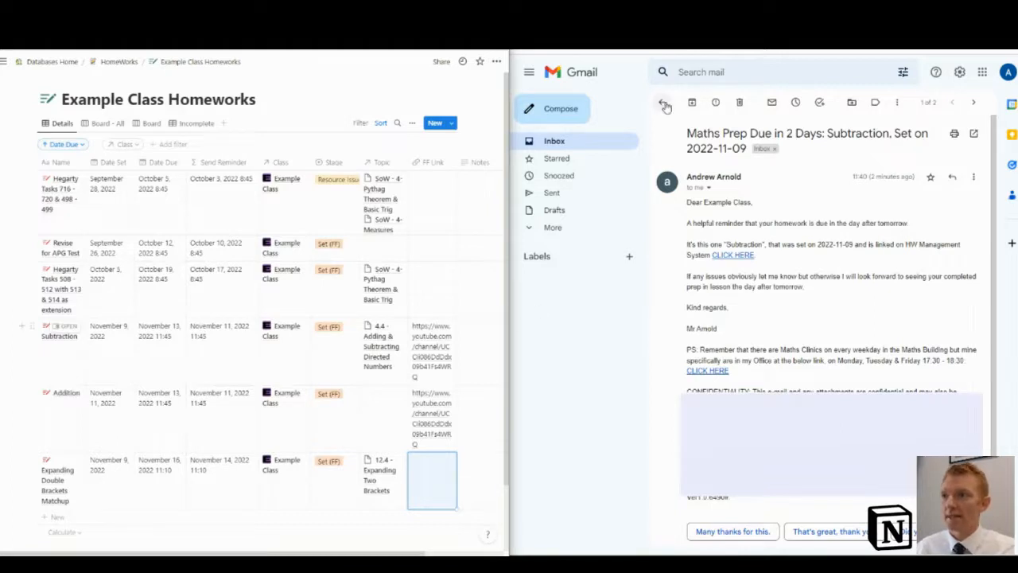
Return Gmail to the inbox listing both reminders and close Notion's Addition due date picker.
left_click(665, 104)
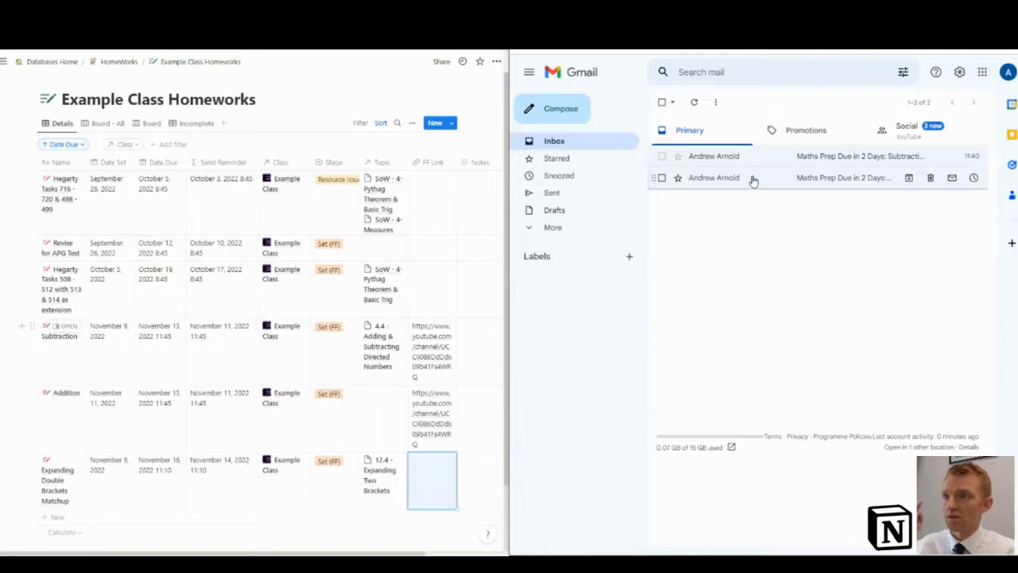
mouse_move(746, 265)
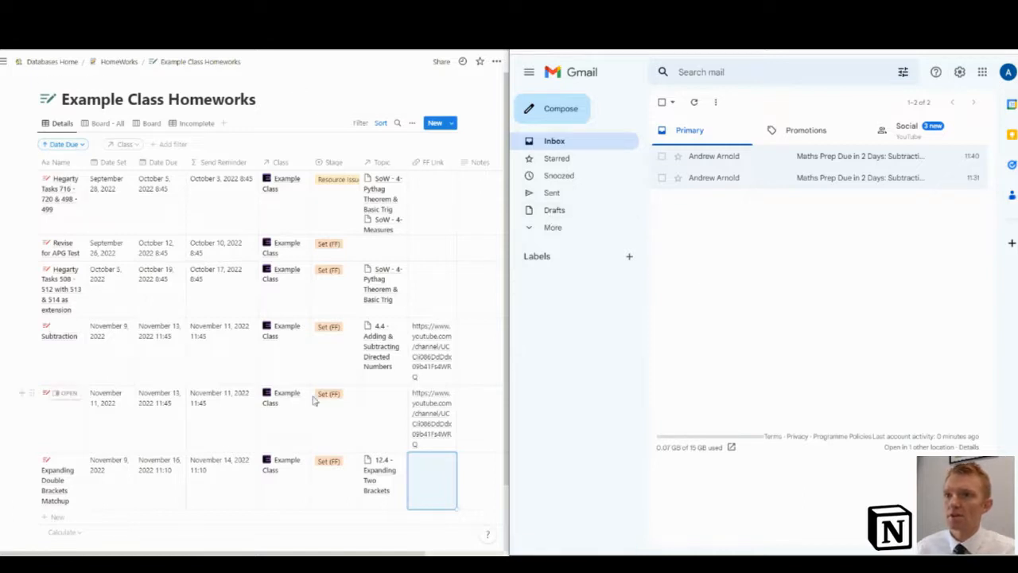
mouse_move(167, 418)
type("Addition")
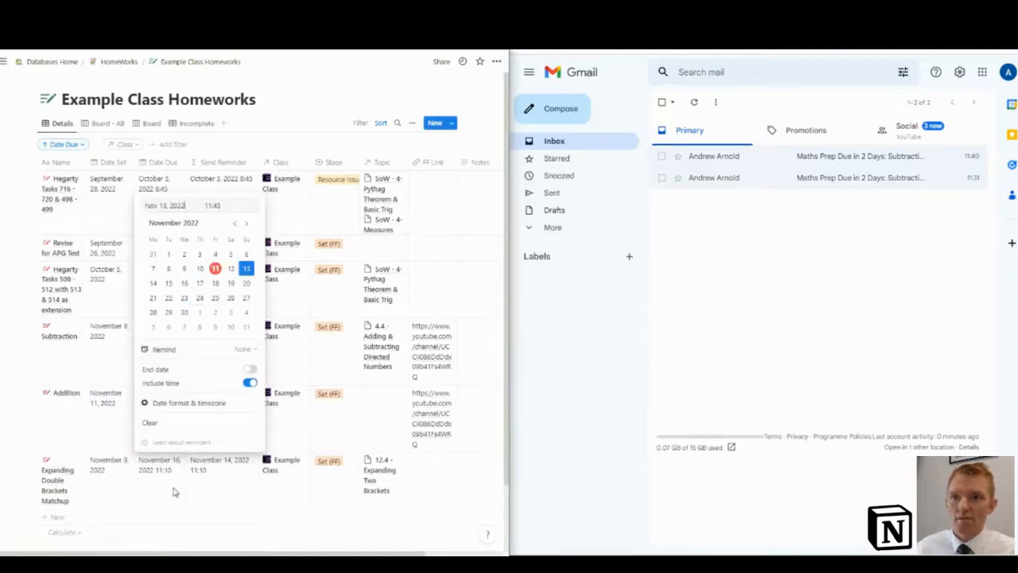
left_click(246, 268)
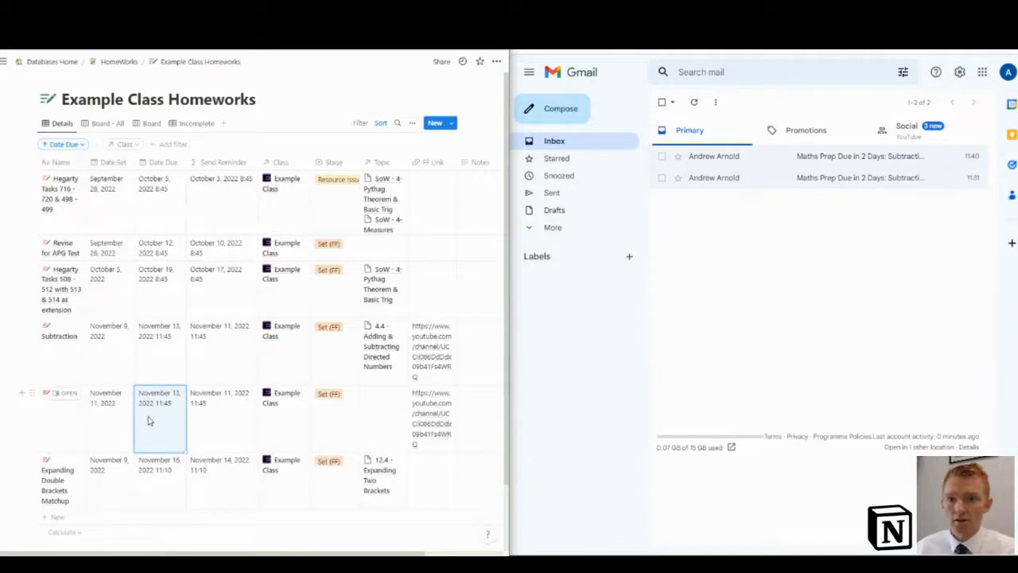
mouse_move(221, 428)
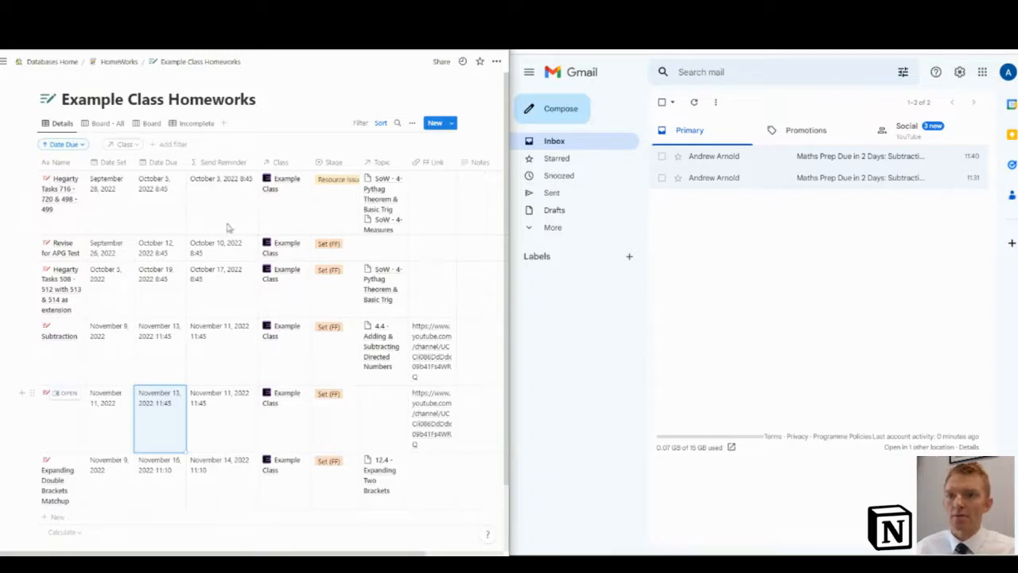
left_click(223, 162)
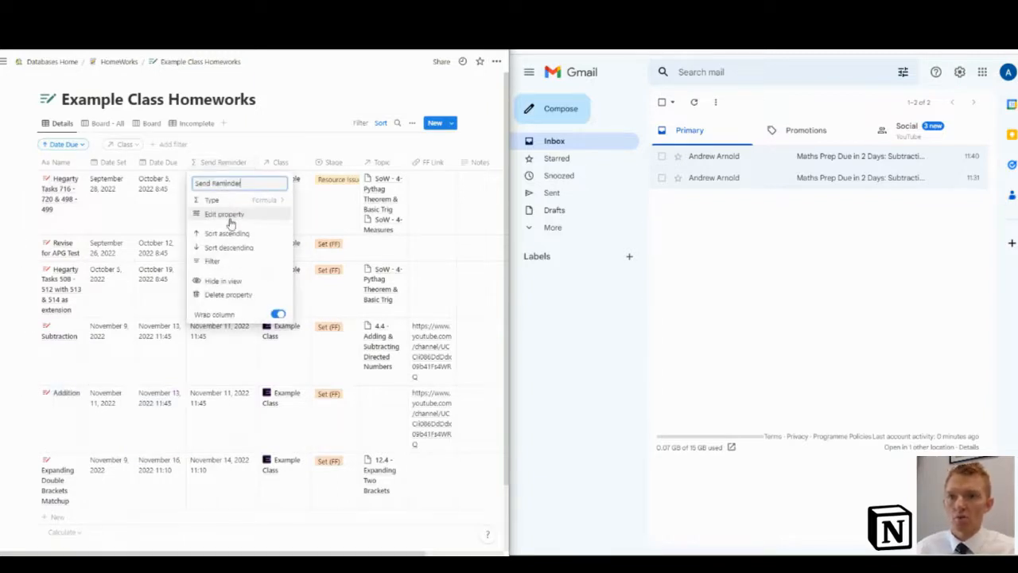
mouse_move(230, 204)
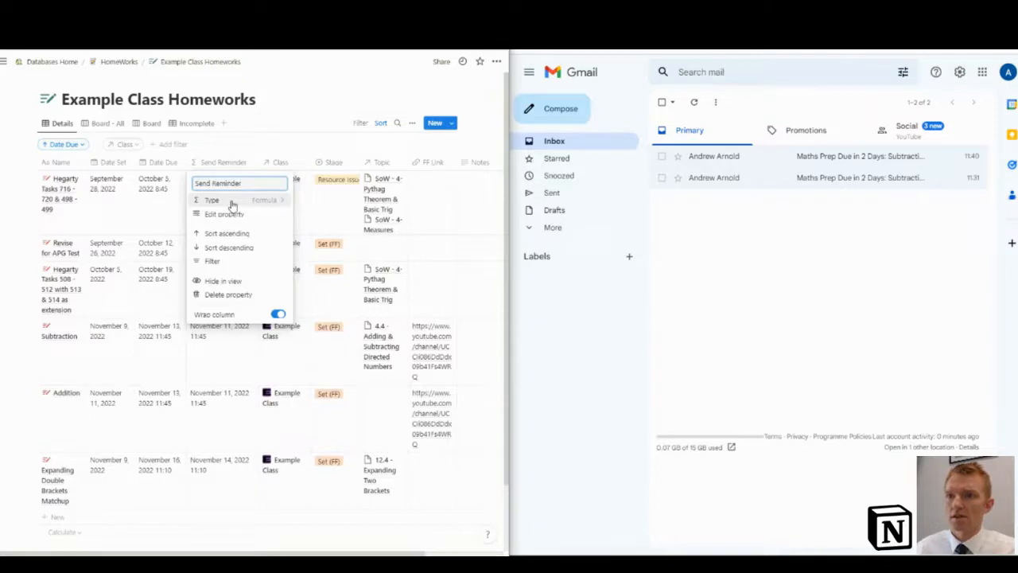
left_click(223, 214)
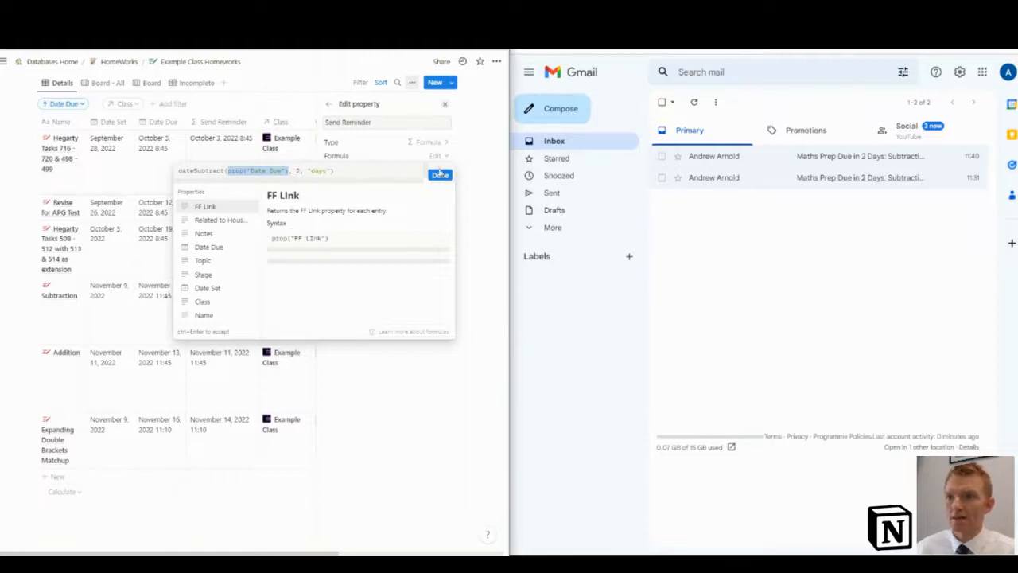
left_click(440, 174)
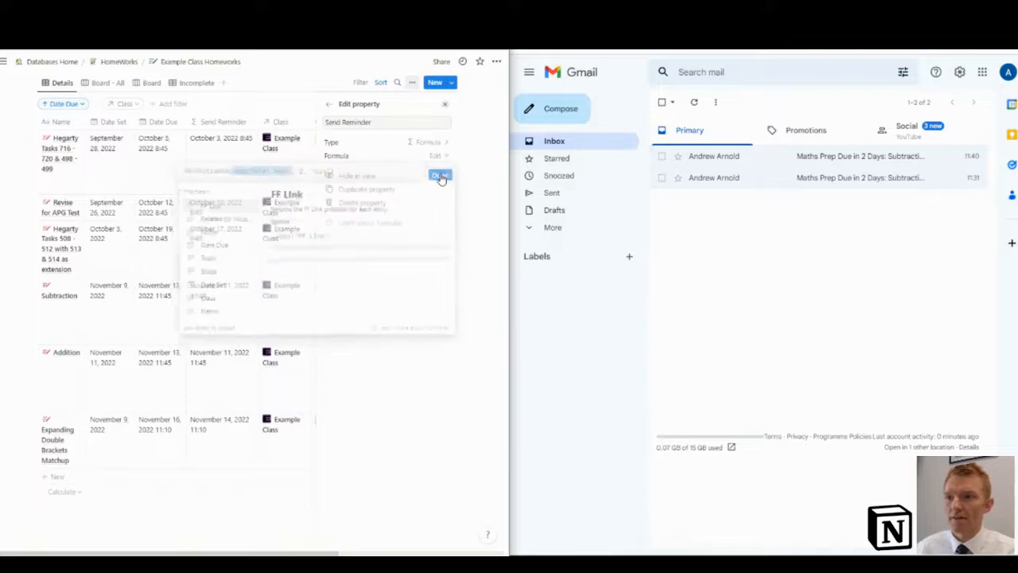
left_click(440, 175)
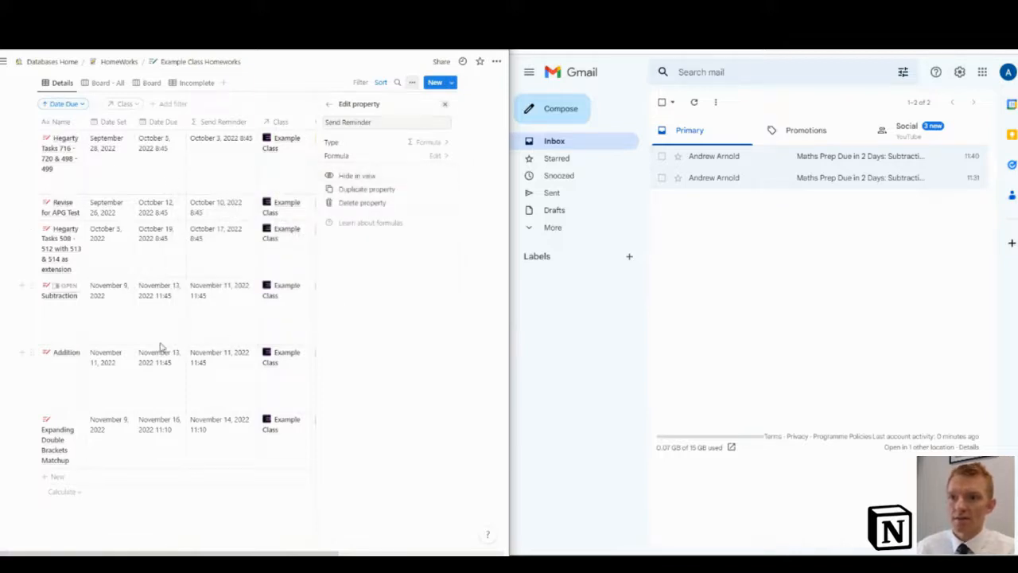
mouse_move(235, 326)
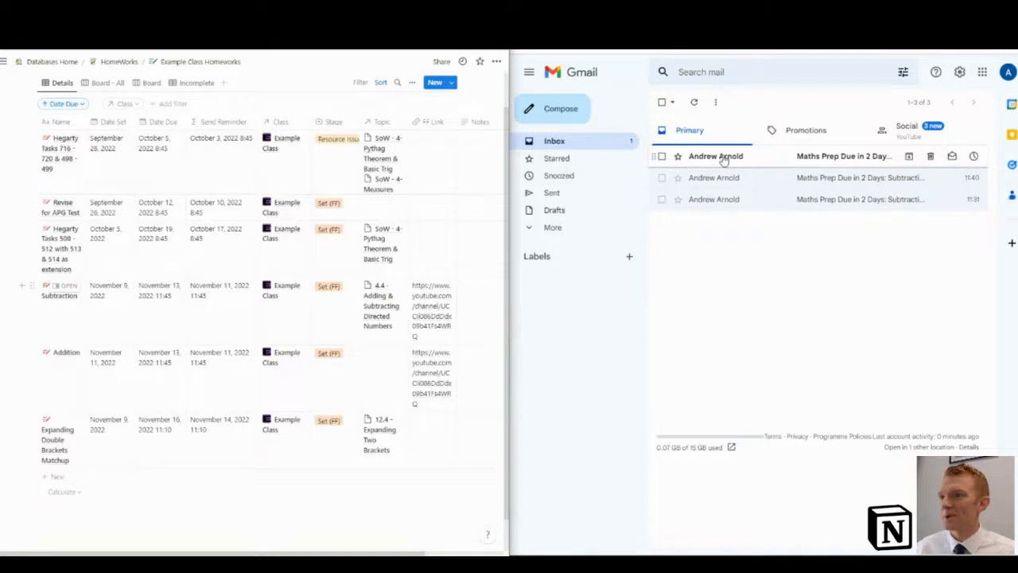
Open the Addition reminder email and highlight its class name, 'Addition' and set date 2022-11-11.
left_click(843, 156)
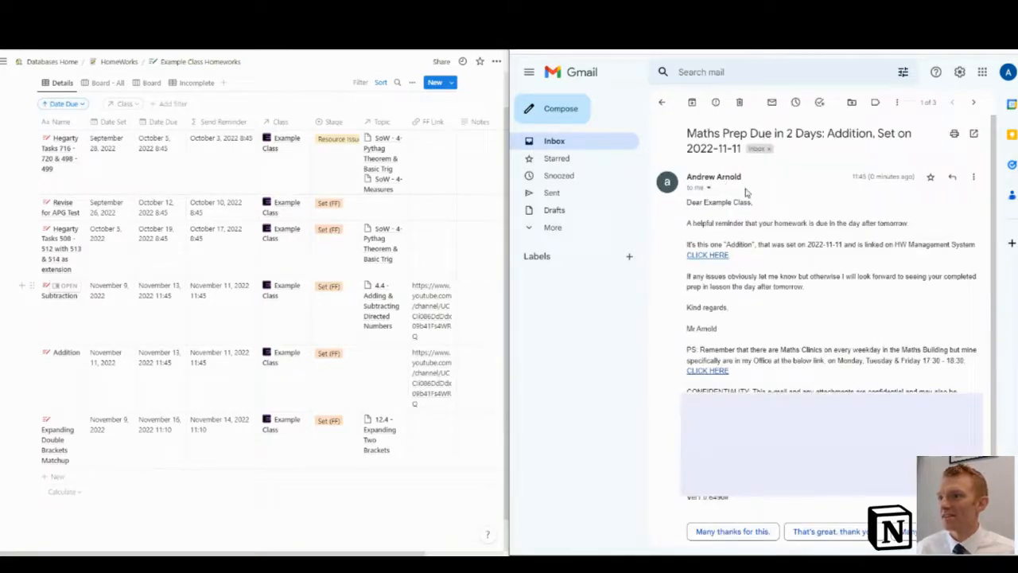
double_click(732, 202)
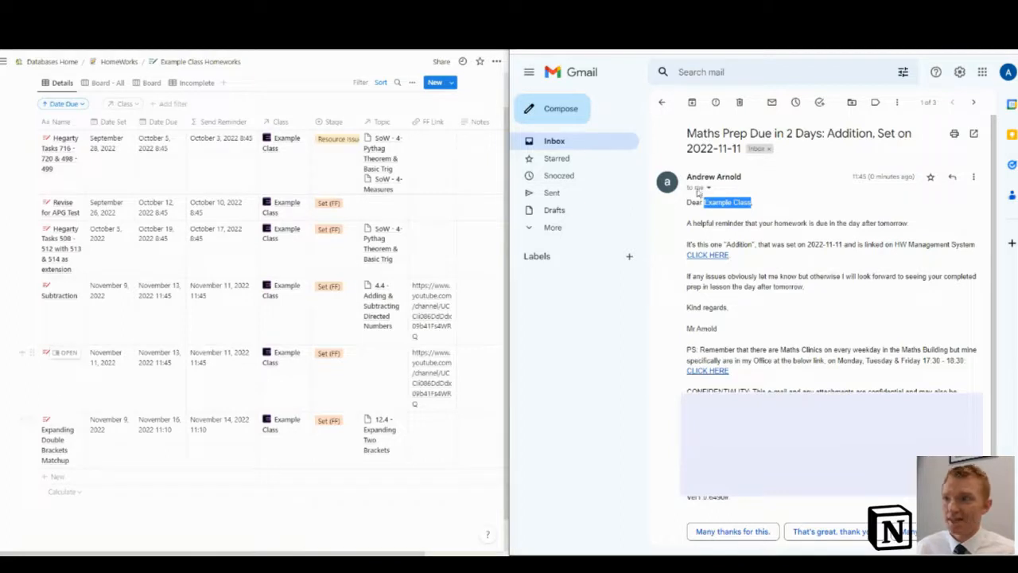
double_click(849, 133)
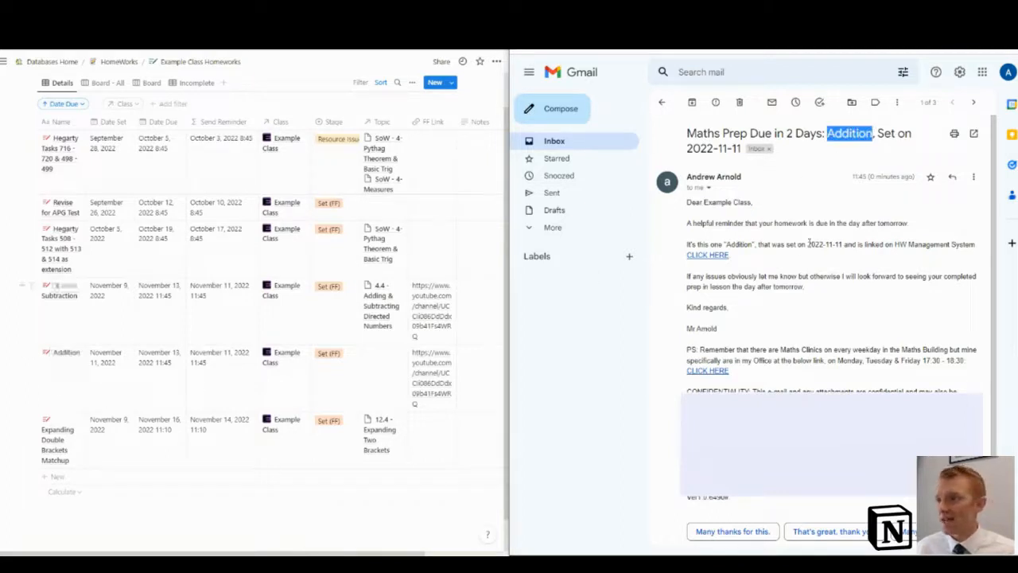
double_click(824, 244)
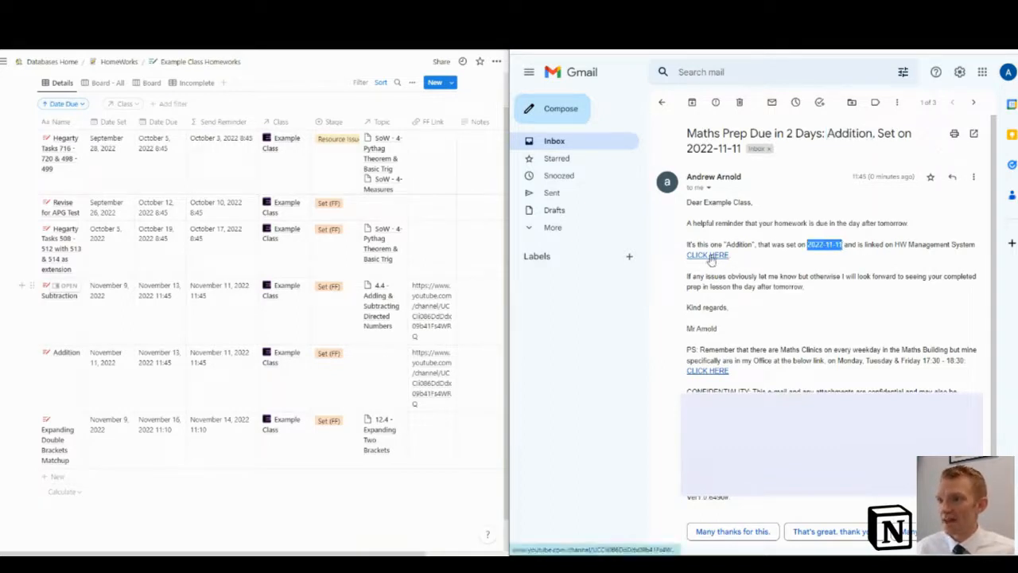
mouse_move(707, 256)
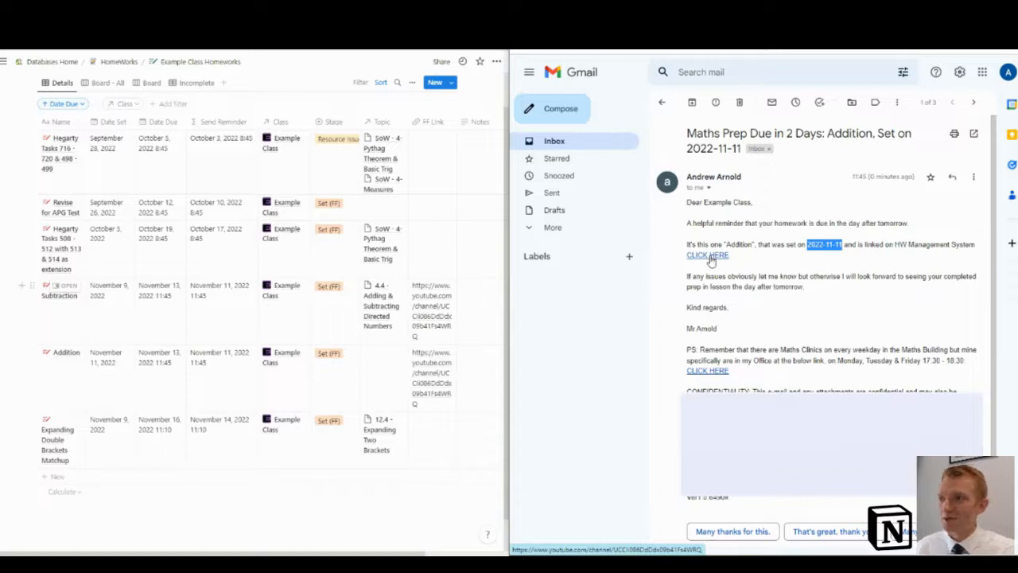
mouse_move(754, 273)
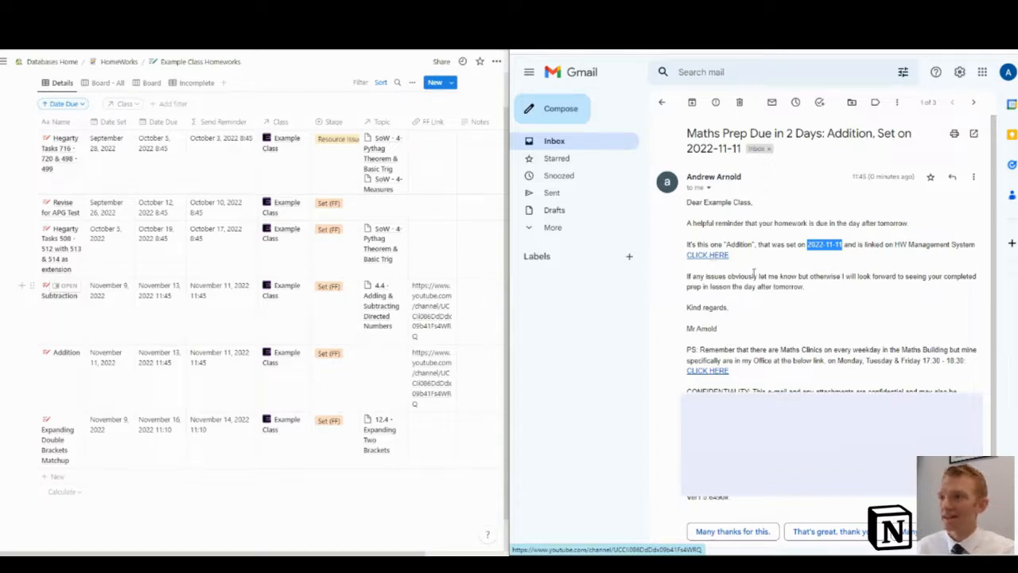